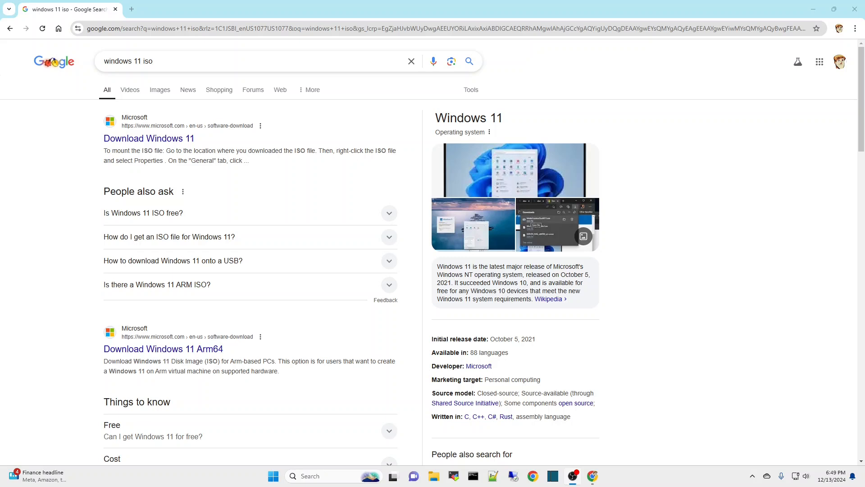
pyautogui.moveTo(209, 67)
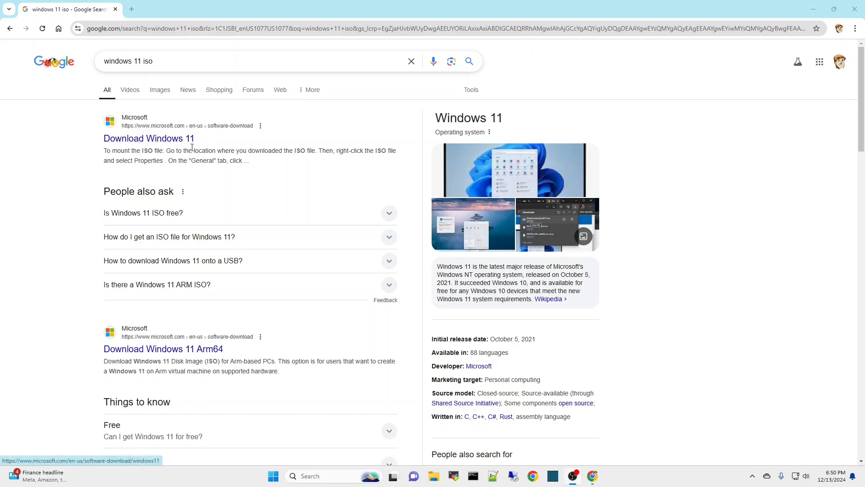
pyautogui.moveTo(148, 138)
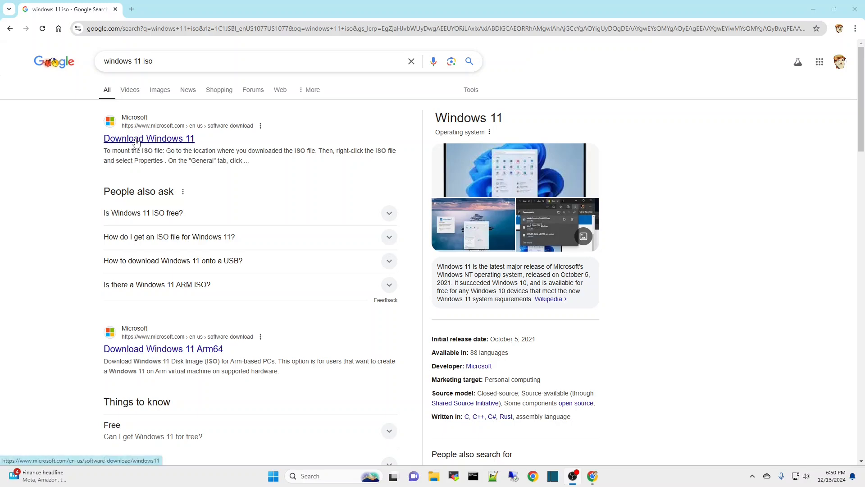
pyautogui.moveTo(170, 138)
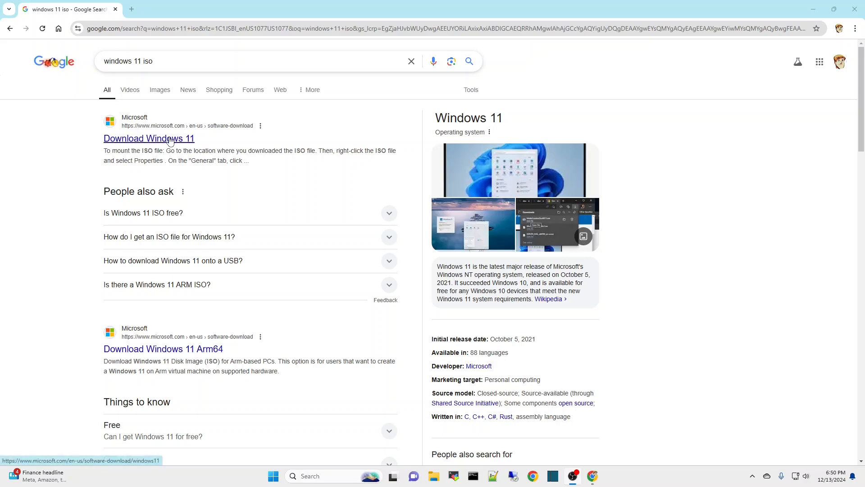
# Step: Open the microsoft.com 'Download Windows 11' result from the 'windows 11 iso' search
pyautogui.click(148, 138)
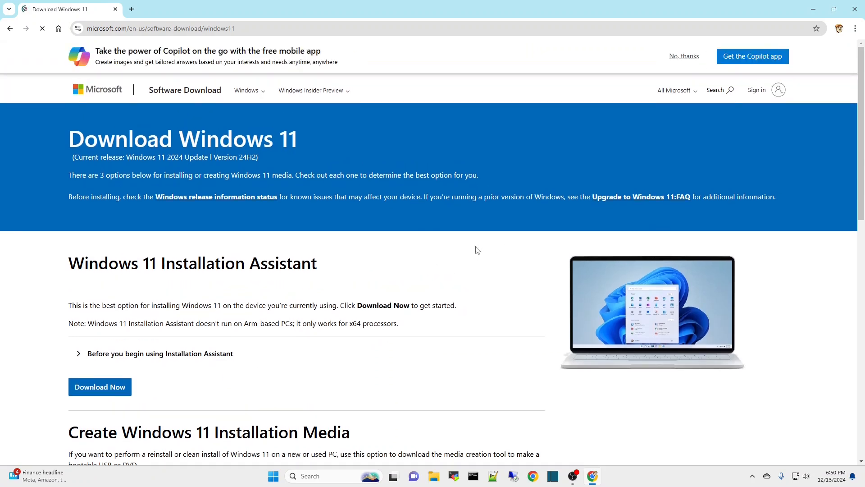
# Step: Scroll to the 'Download Windows 11 Disk Image (ISO) for x64 devices' section
pyautogui.scroll(-3)
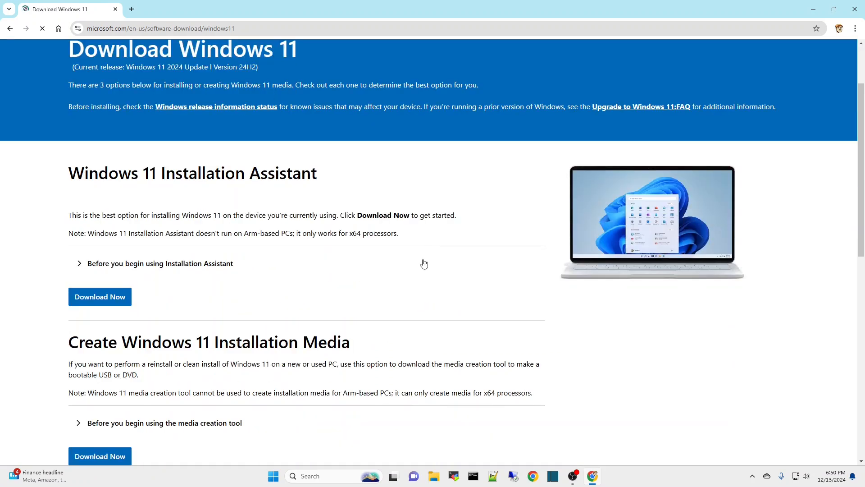
pyautogui.scroll(-3)
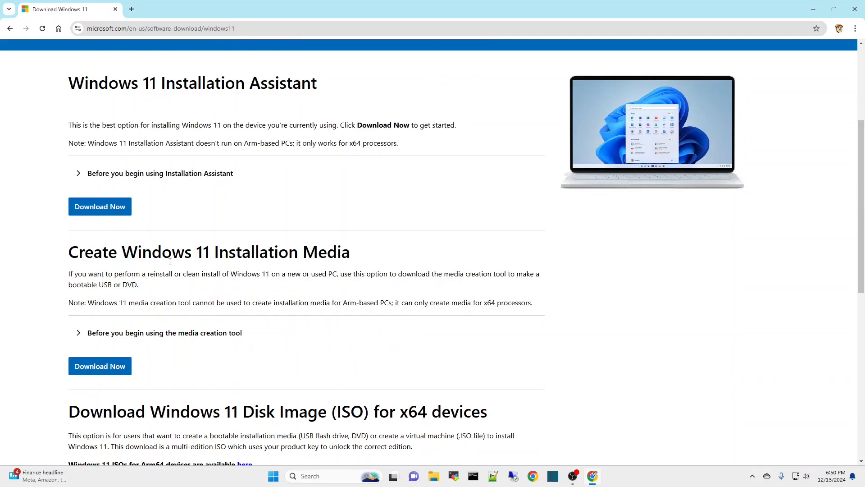
pyautogui.moveTo(255, 293)
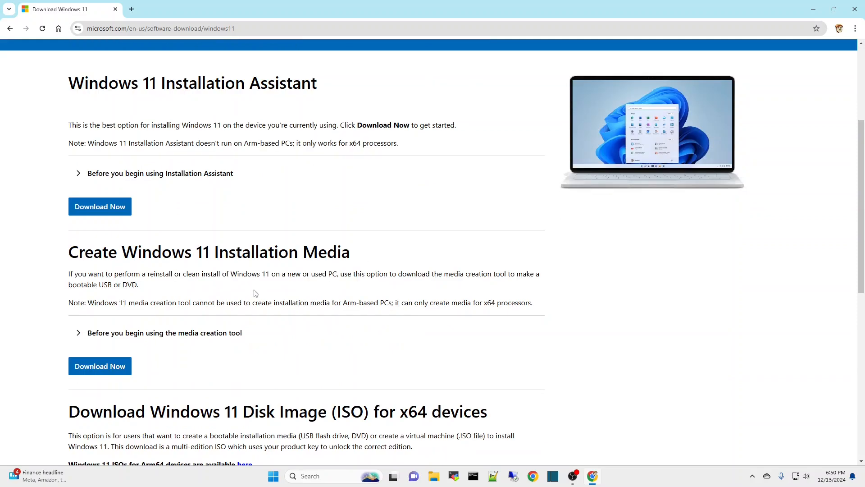
pyautogui.scroll(-3)
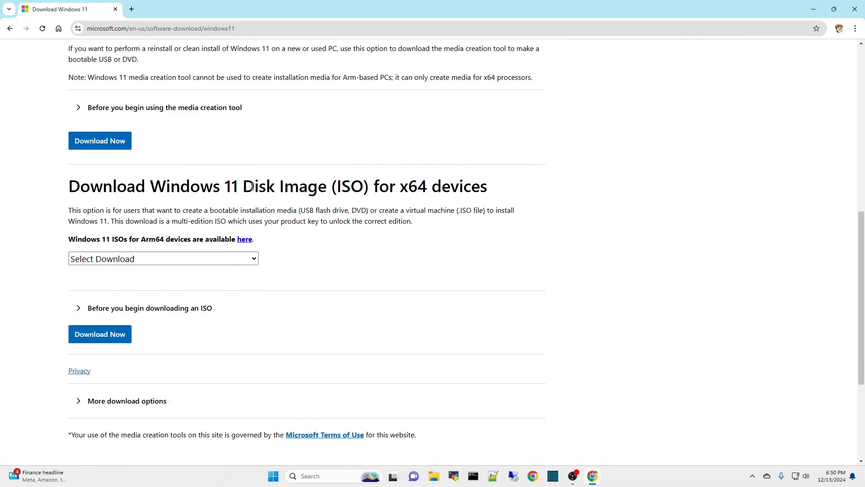
pyautogui.moveTo(265, 201)
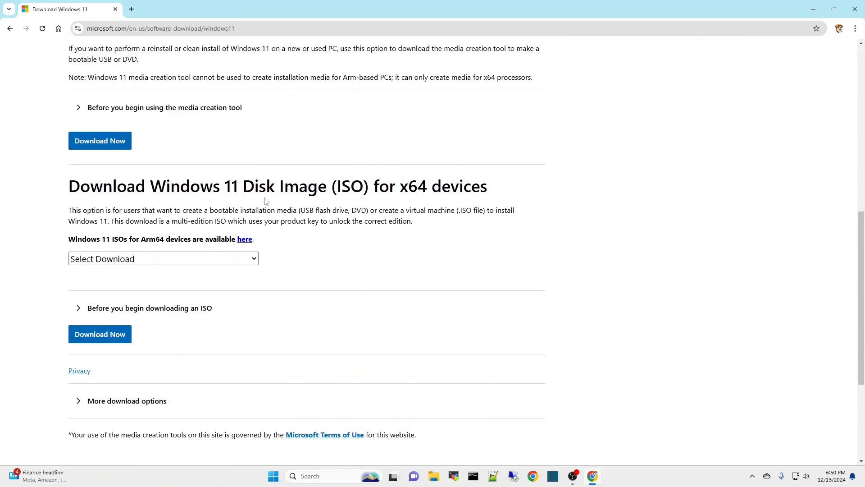
pyautogui.scroll(3)
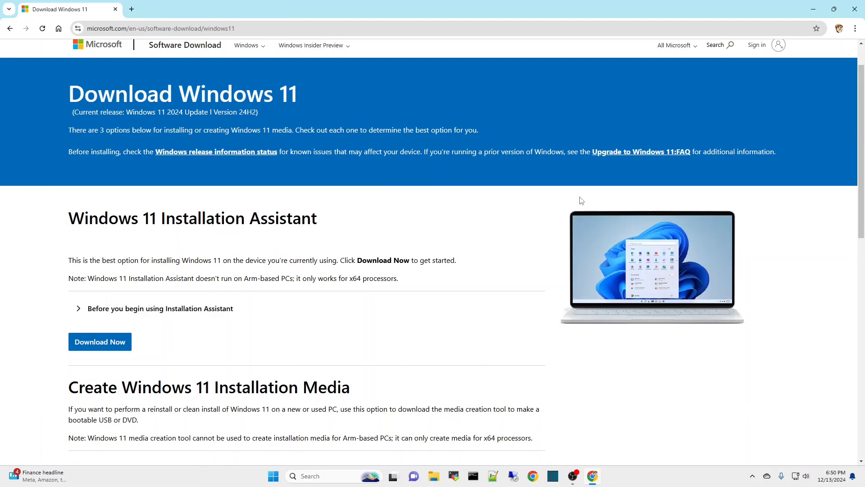
pyautogui.moveTo(230, 114)
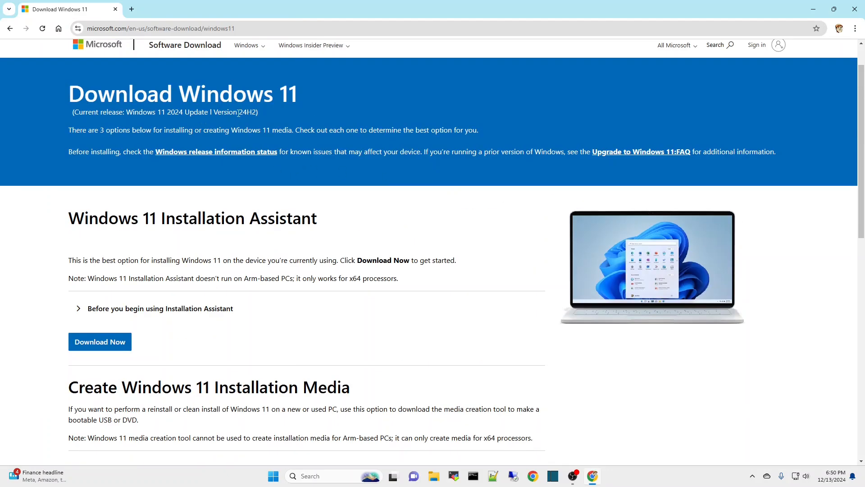
pyautogui.moveTo(341, 167)
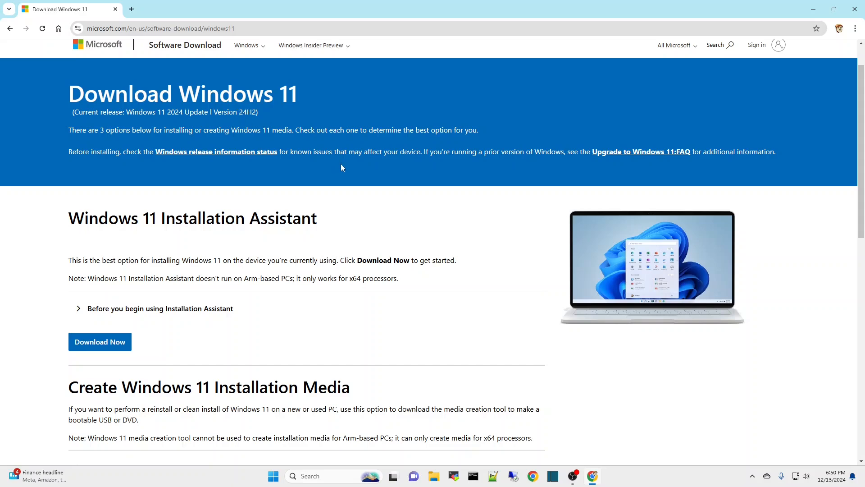
pyautogui.scroll(-3)
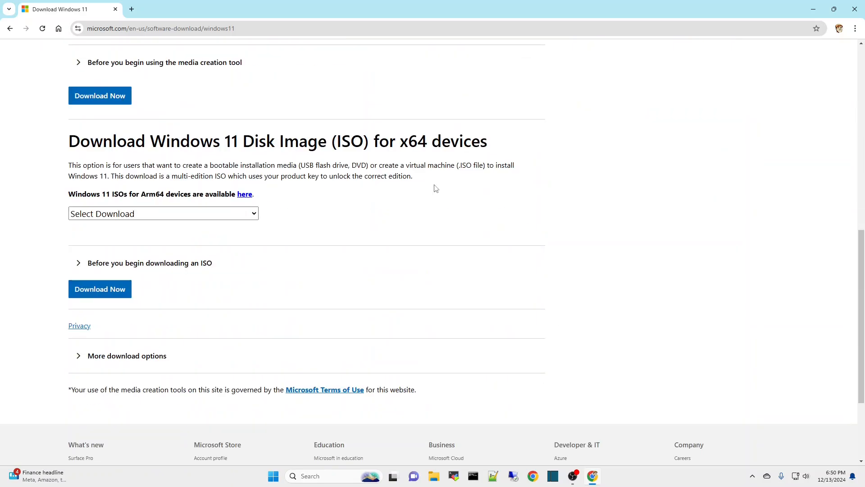
# Step: Select 'Windows 11 (multi-edition ISO for x64 devices)' and English (United States) language
pyautogui.click(162, 214)
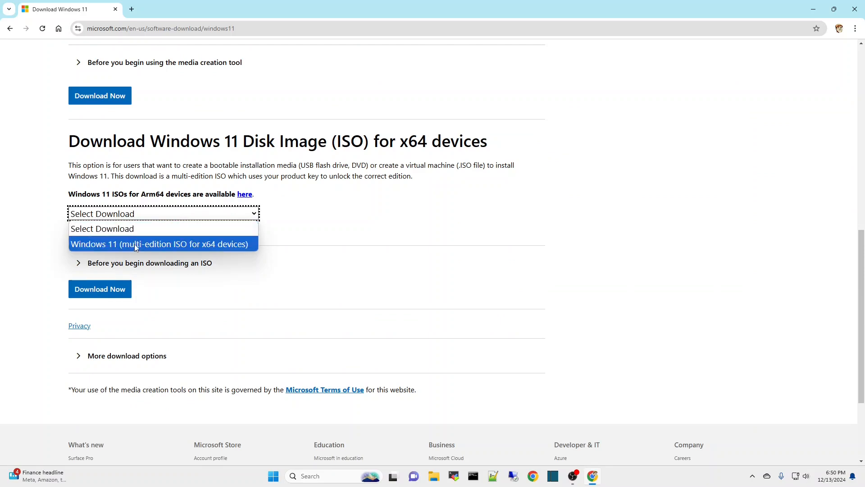
pyautogui.click(160, 243)
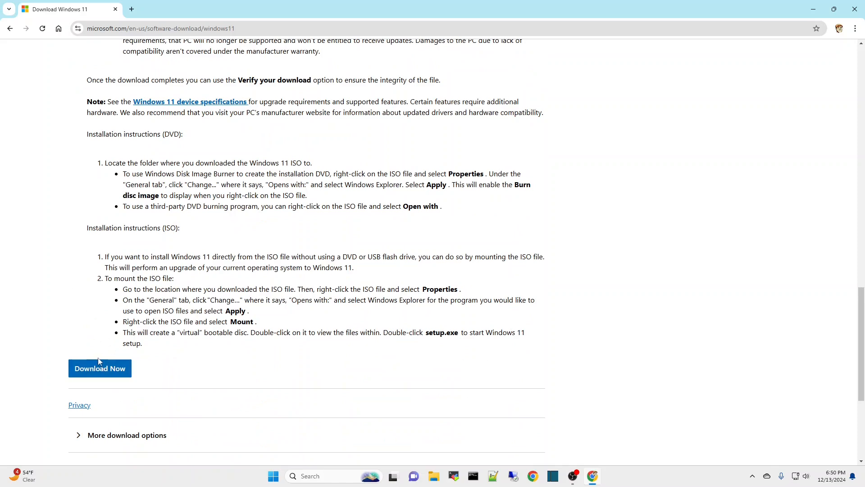
pyautogui.click(99, 368)
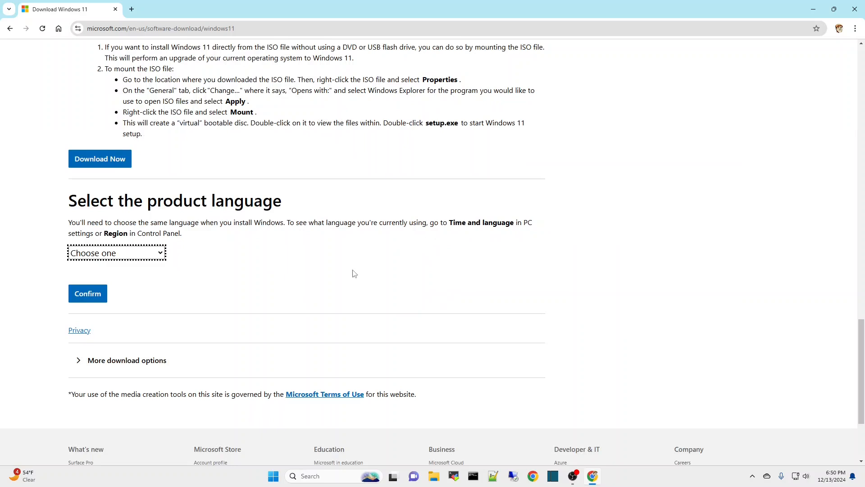
pyautogui.click(116, 253)
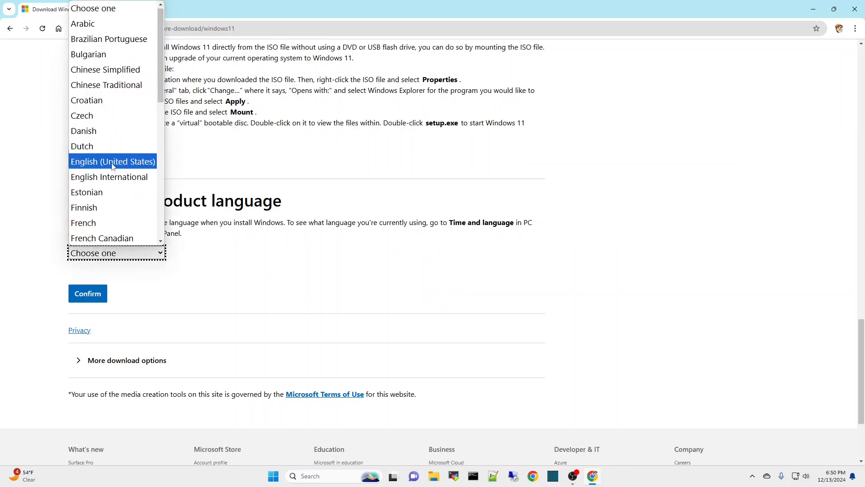
pyautogui.click(112, 161)
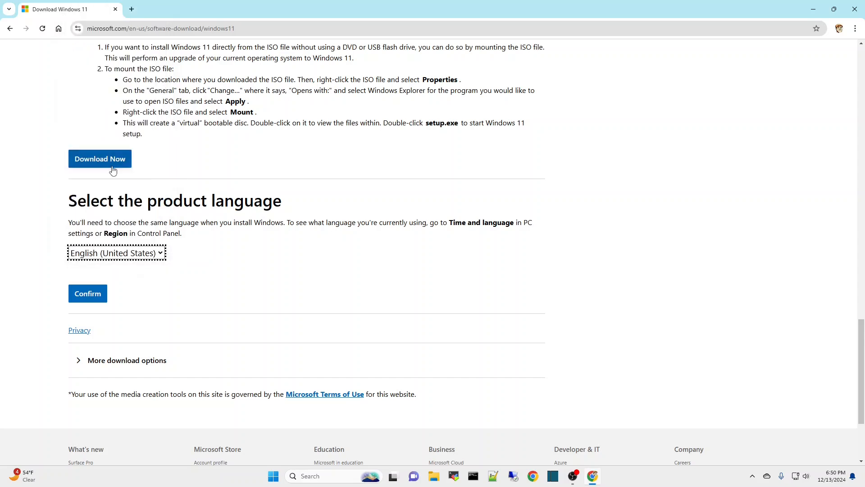
pyautogui.moveTo(298, 275)
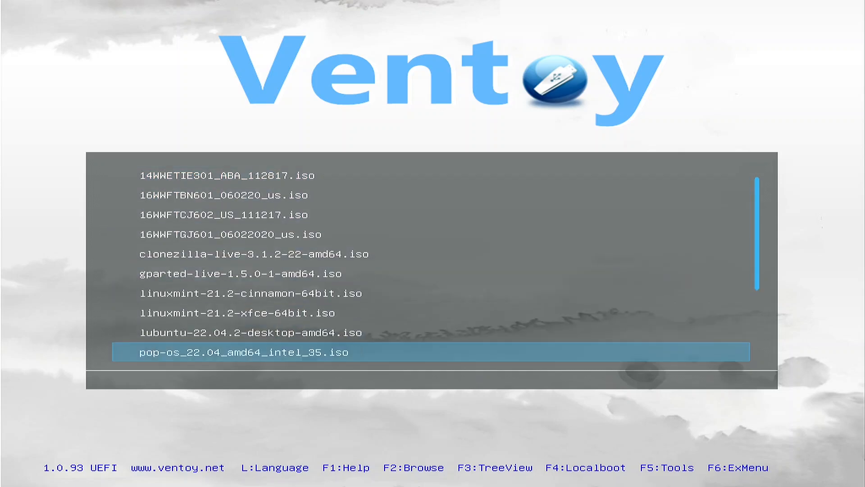
# Step: Highlight the Windows 11 ISO in the Ventoy menu and boot it
pyautogui.scroll(-3)
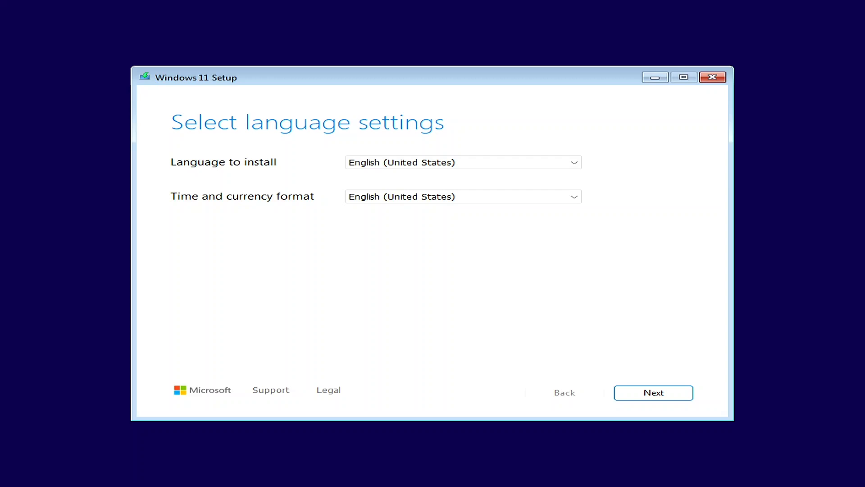
pyautogui.moveTo(461, 309)
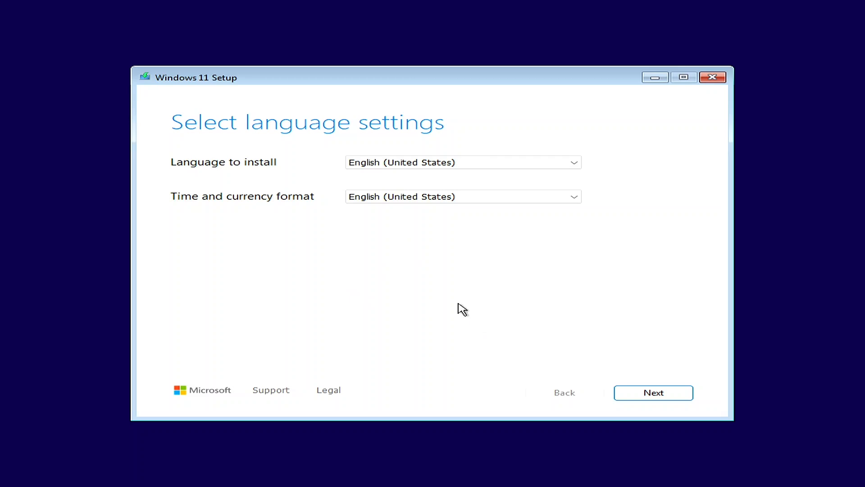
pyautogui.moveTo(264, 219)
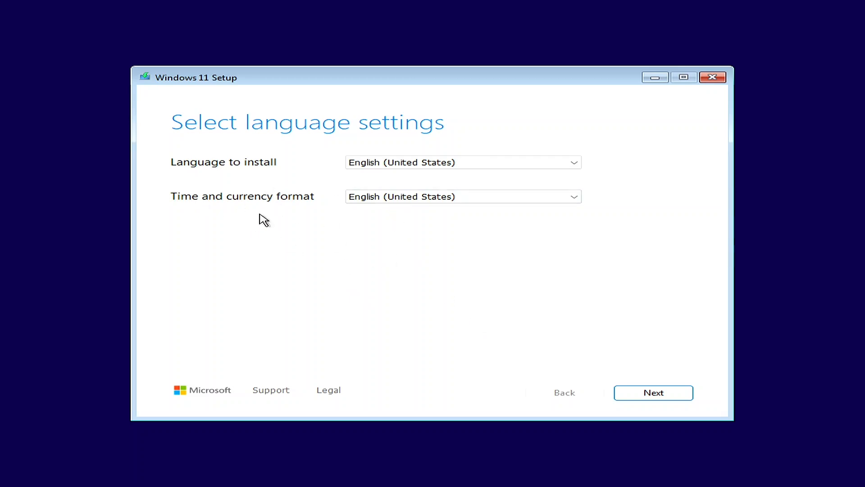
pyautogui.moveTo(653, 393)
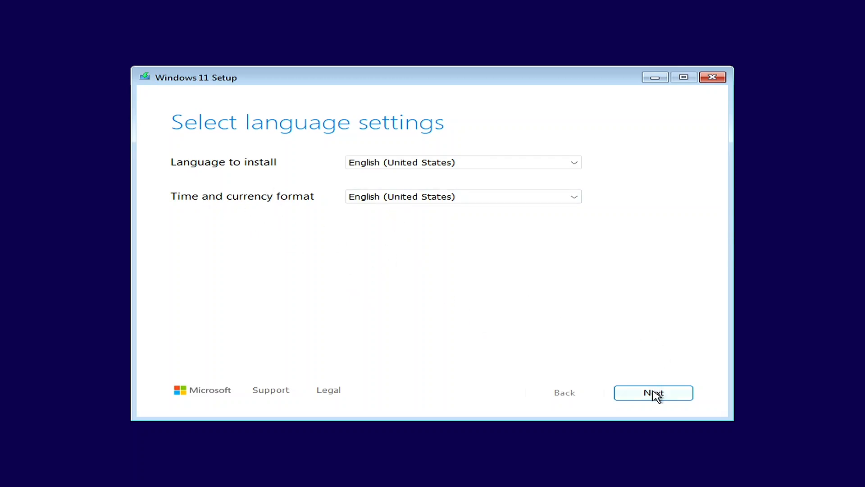
# Step: Accept English (United States) and US keyboard, and agree everything will be deleted
pyautogui.click(653, 393)
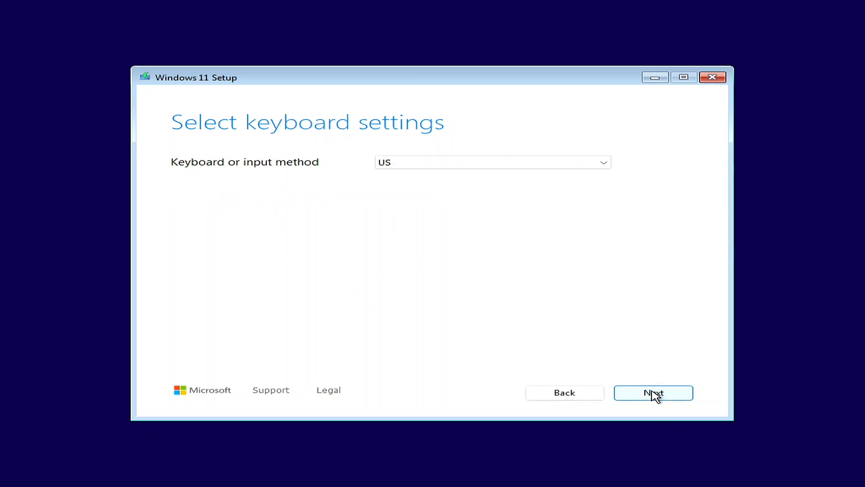
pyautogui.click(653, 392)
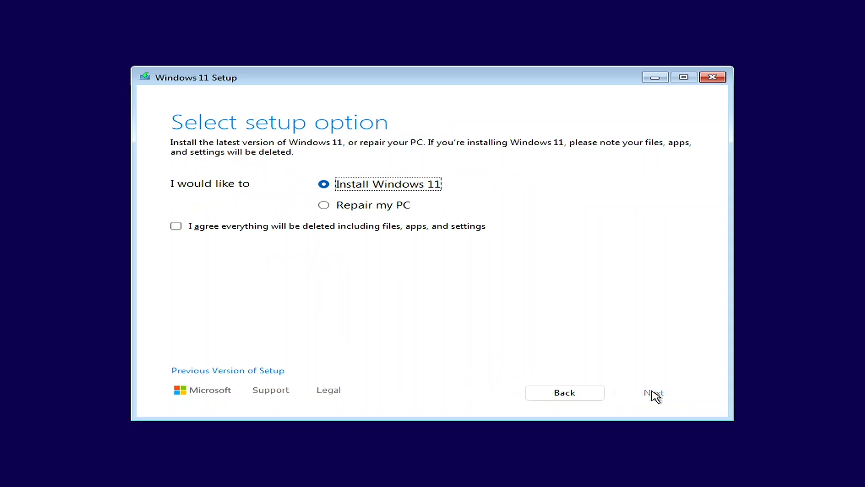
pyautogui.moveTo(237, 296)
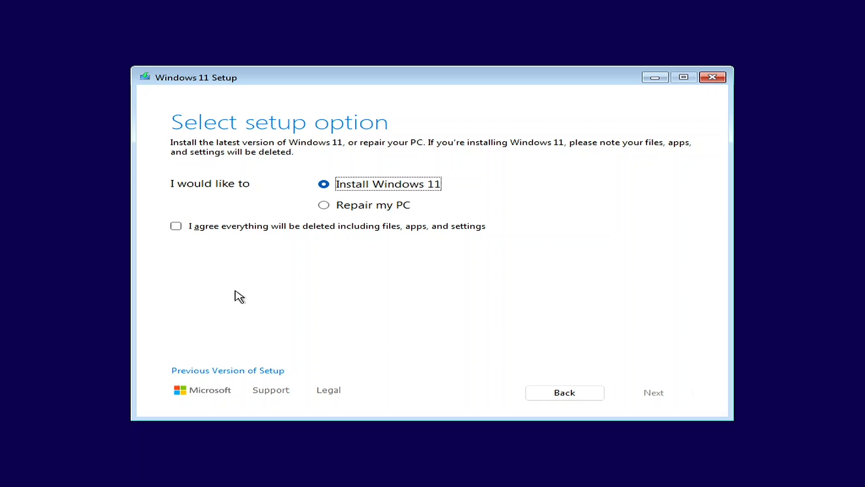
pyautogui.moveTo(176, 226)
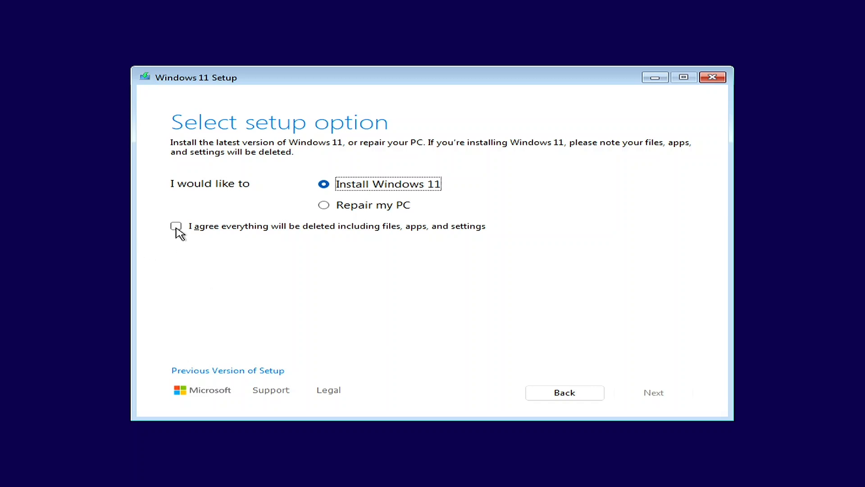
pyautogui.click(175, 226)
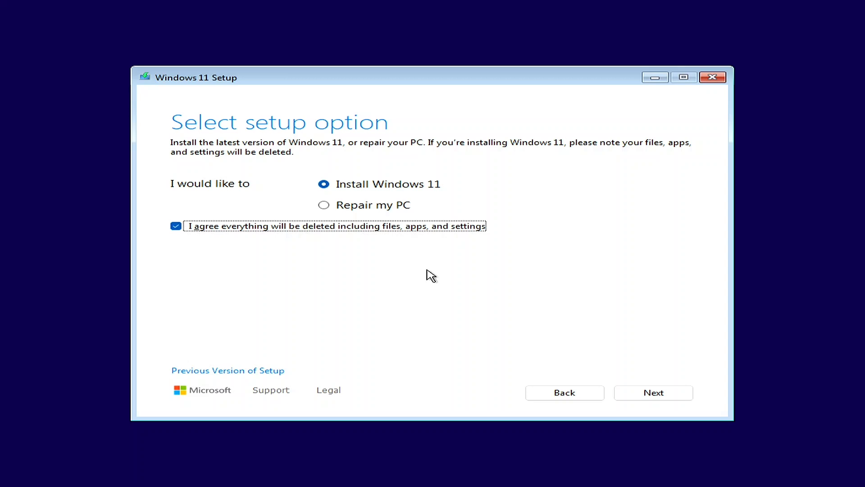
pyautogui.moveTo(426, 273)
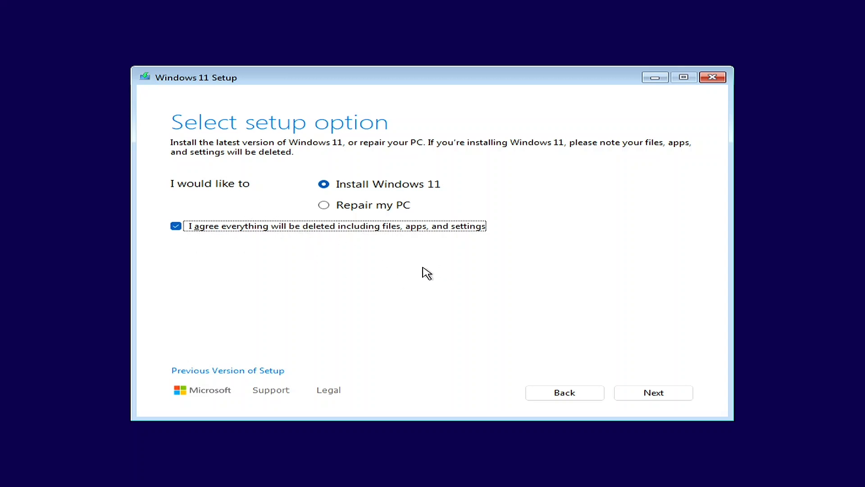
pyautogui.moveTo(453, 283)
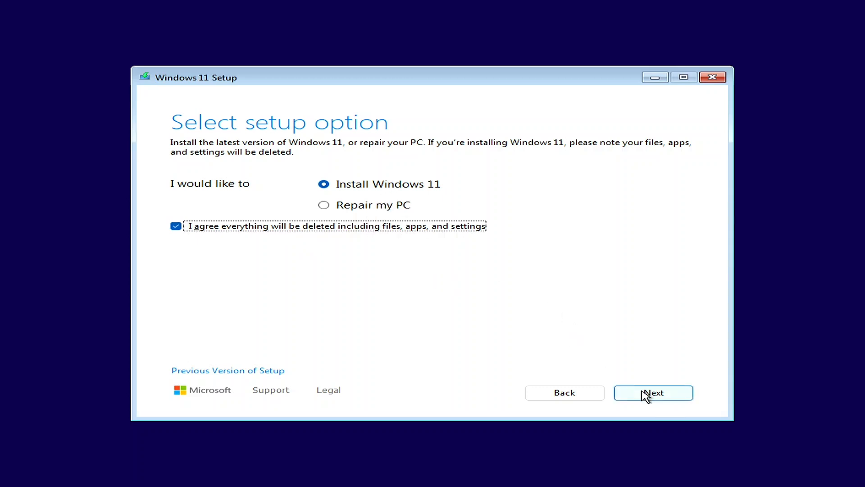
pyautogui.click(653, 392)
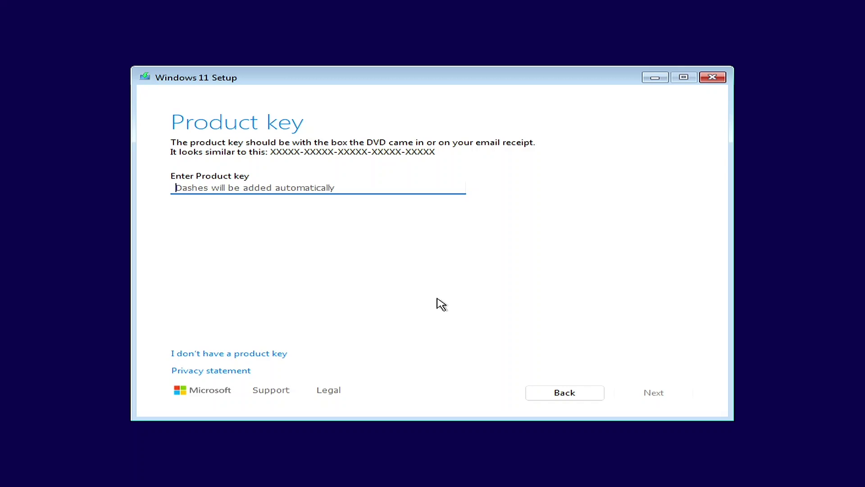
pyautogui.moveTo(451, 305)
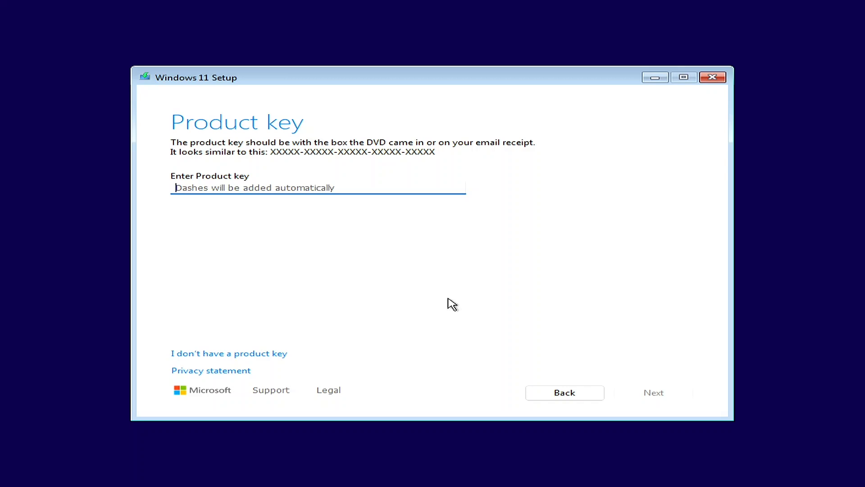
pyautogui.moveTo(460, 301)
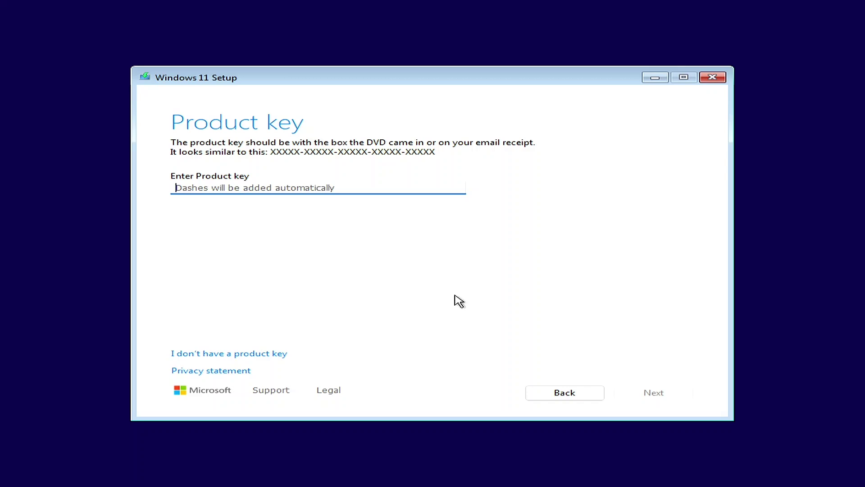
pyautogui.moveTo(715, 263)
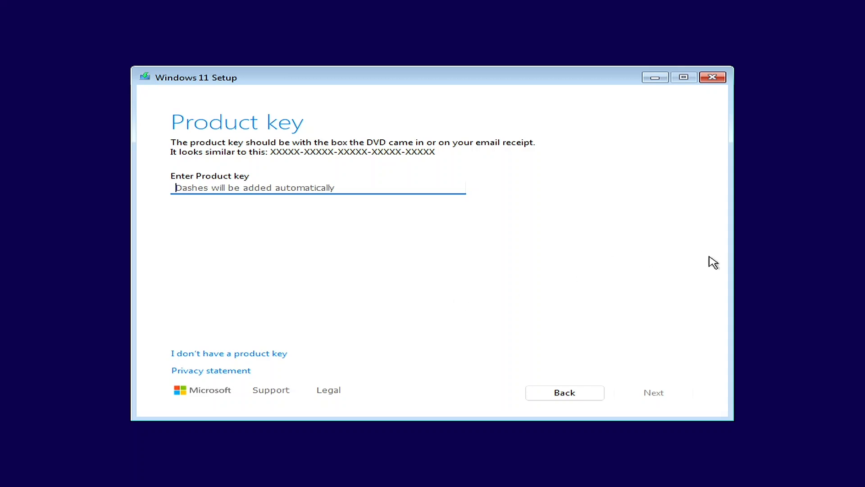
pyautogui.moveTo(700, 260)
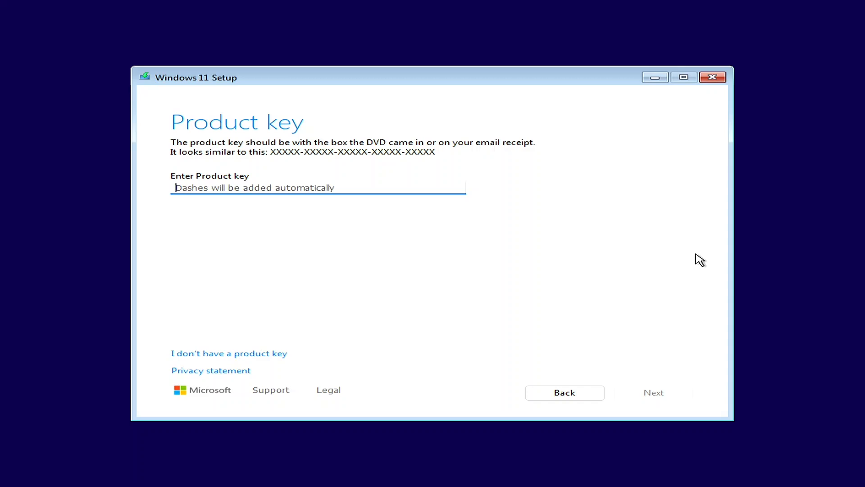
pyautogui.moveTo(238, 360)
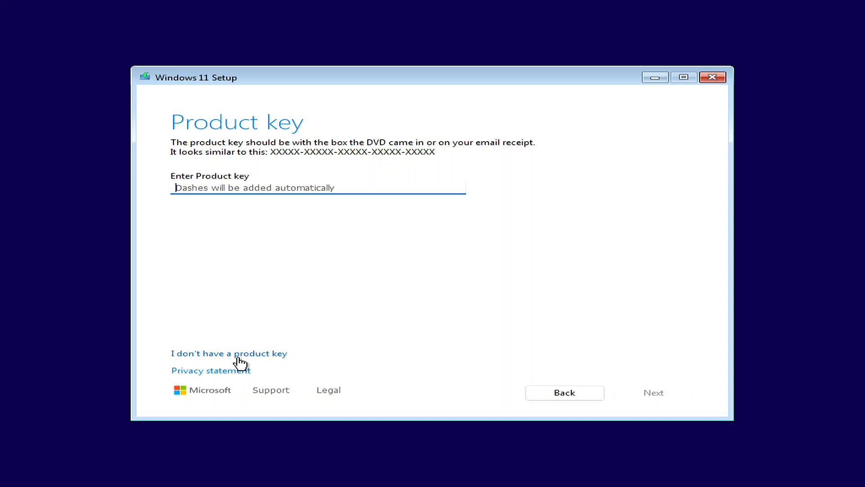
pyautogui.moveTo(232, 364)
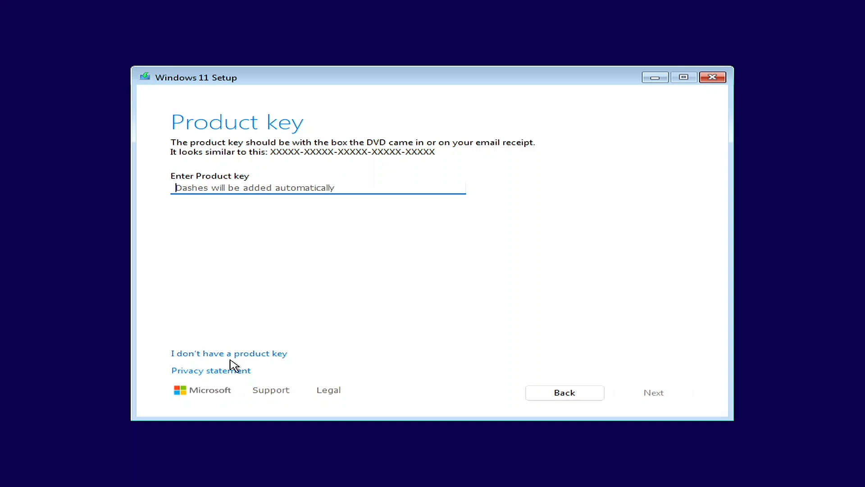
# Step: Skip the product key, choose Windows 11 Pro, and accept the license terms
pyautogui.click(228, 353)
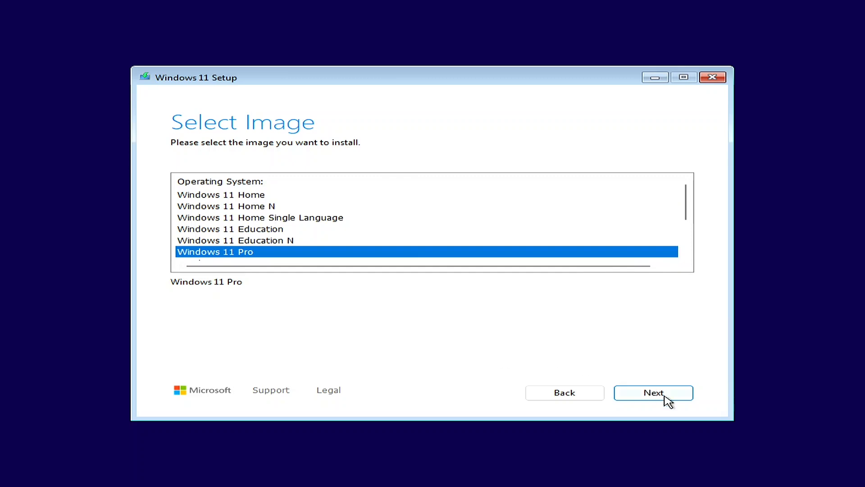
pyautogui.click(653, 393)
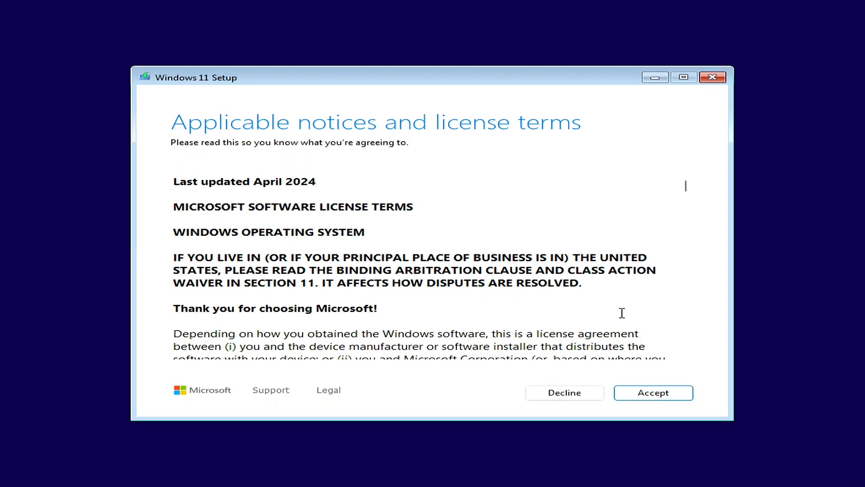
pyautogui.click(653, 393)
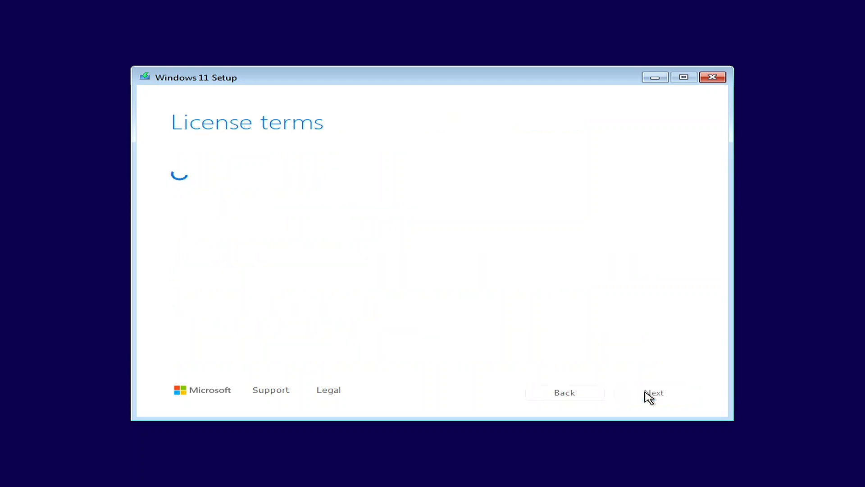
pyautogui.click(654, 392)
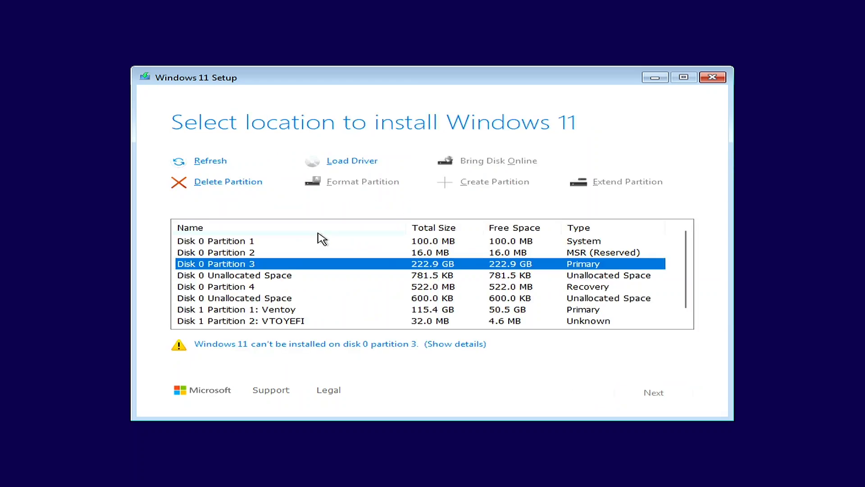
pyautogui.moveTo(320, 238)
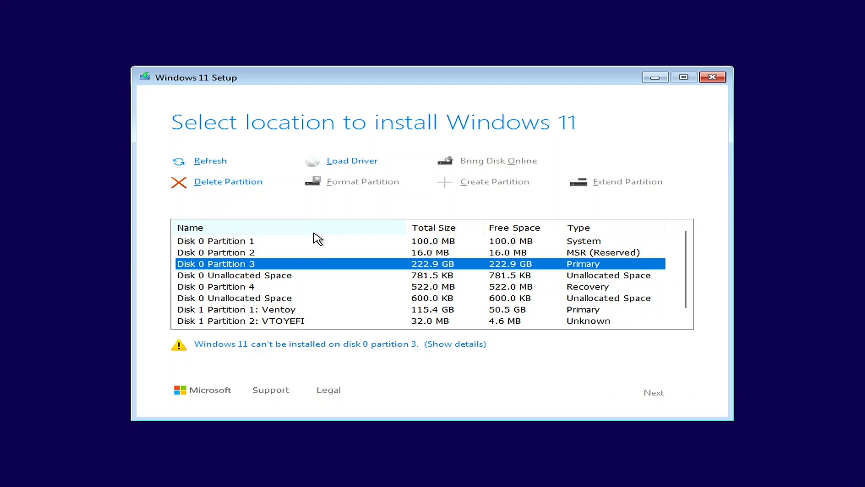
pyautogui.moveTo(226, 244)
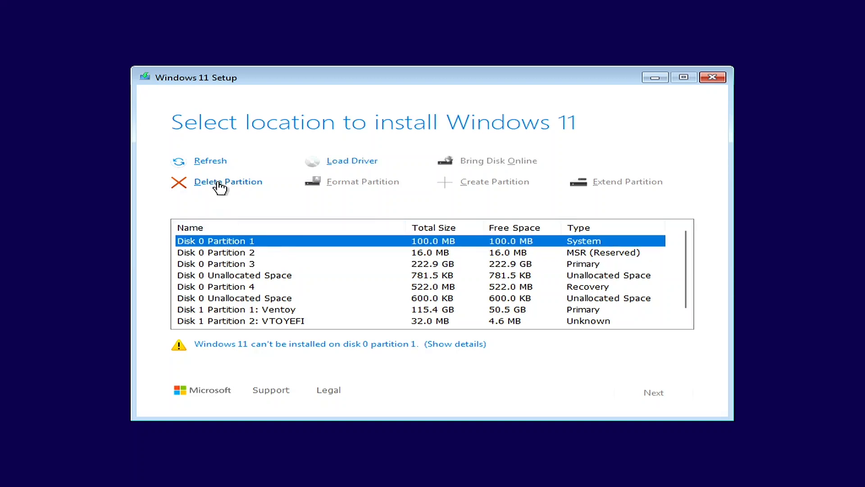
# Step: Delete Disk 0's partitions, leaving 223.6 GB unallocated, and continue to Ready to install
pyautogui.click(228, 181)
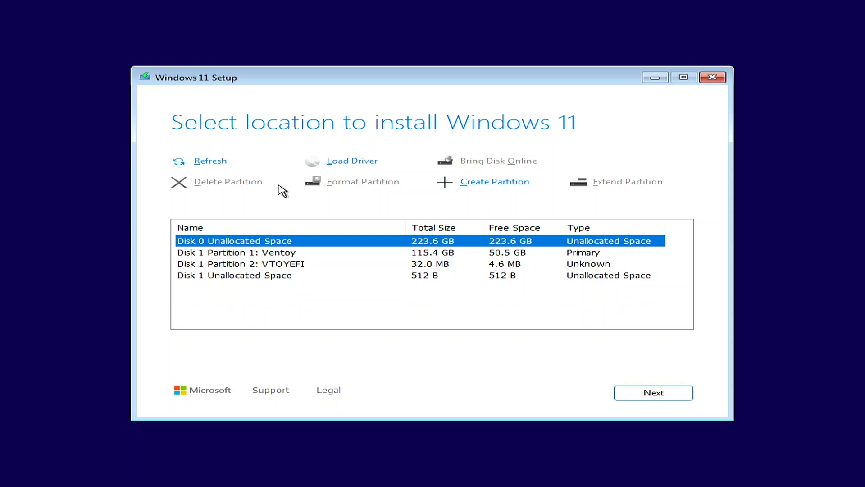
pyautogui.moveTo(387, 293)
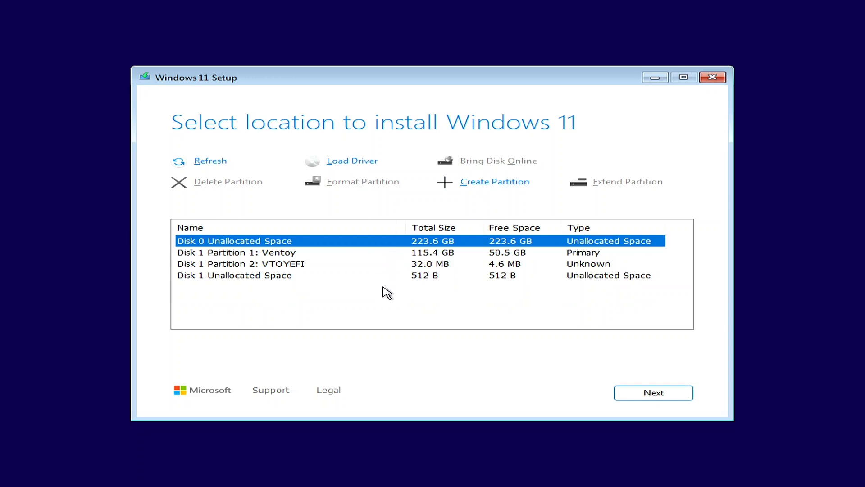
pyautogui.moveTo(303, 256)
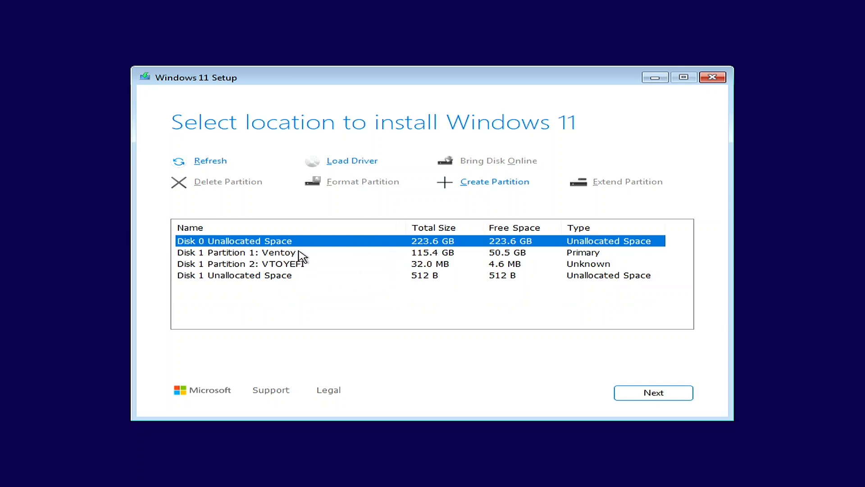
pyautogui.moveTo(654, 392)
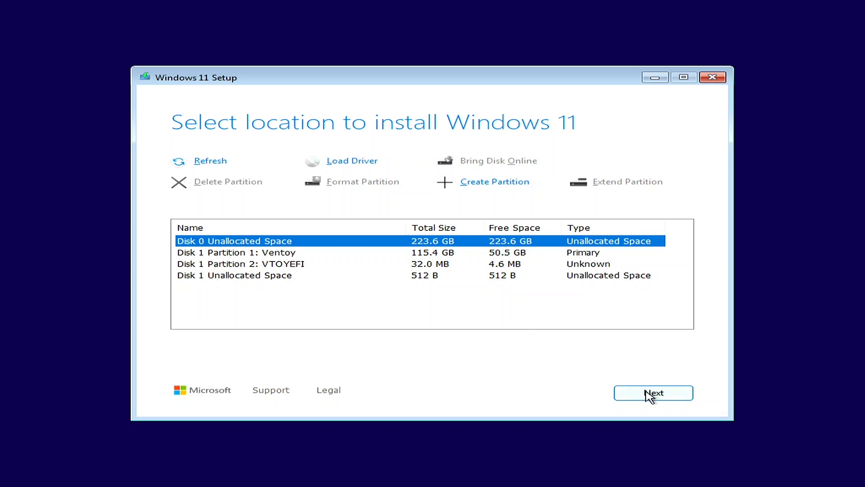
pyautogui.moveTo(457, 335)
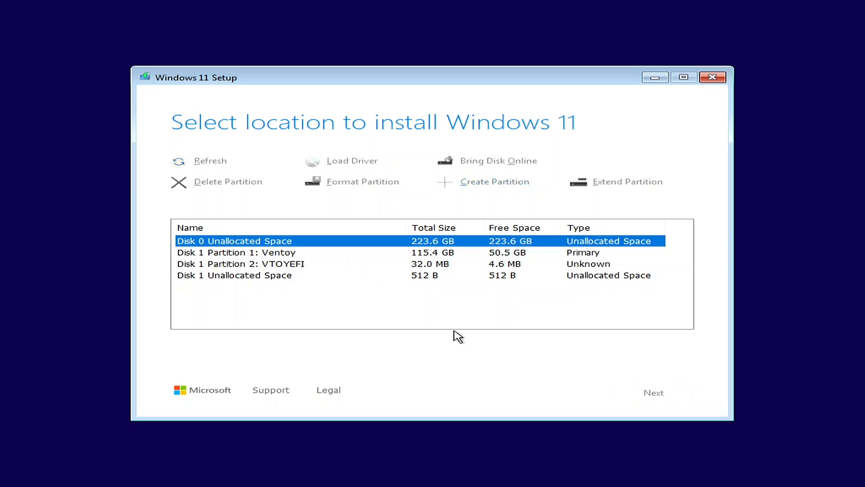
pyautogui.click(653, 393)
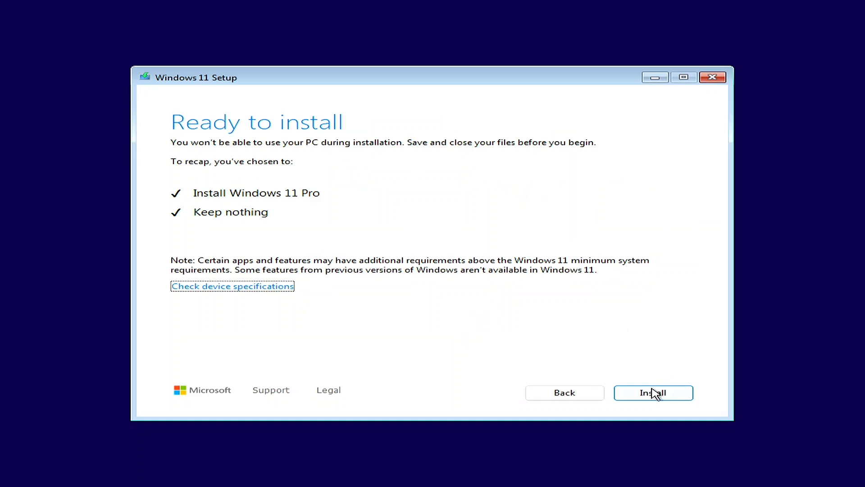
# Step: Start installing Windows 11 Pro and wait for OOBE's country or region screen
pyautogui.click(653, 393)
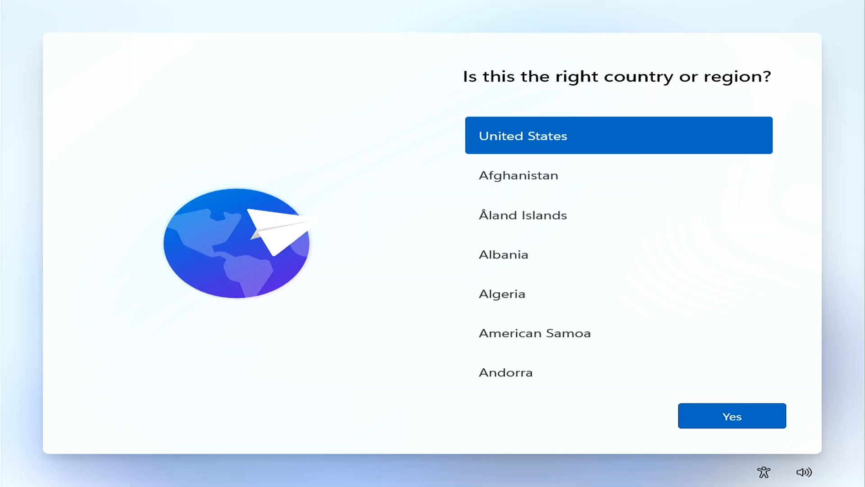
# Step: Confirm United States as the region so the setup update starts downloading
pyautogui.click(731, 416)
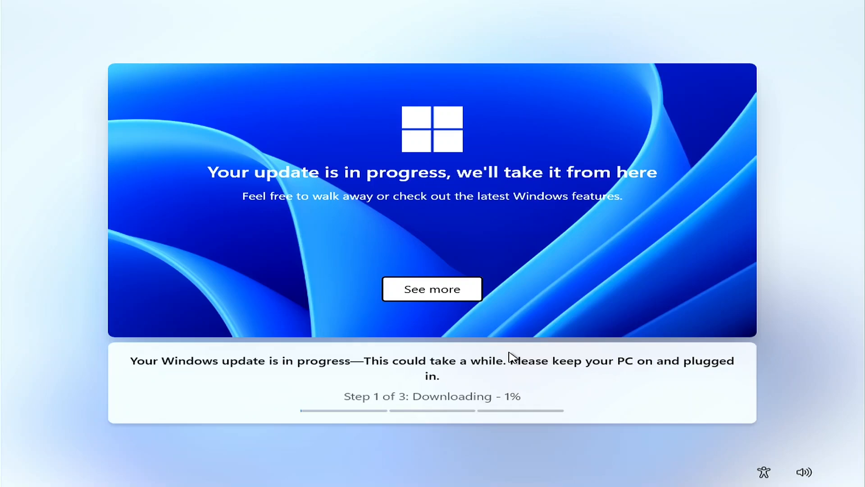
pyautogui.click(432, 289)
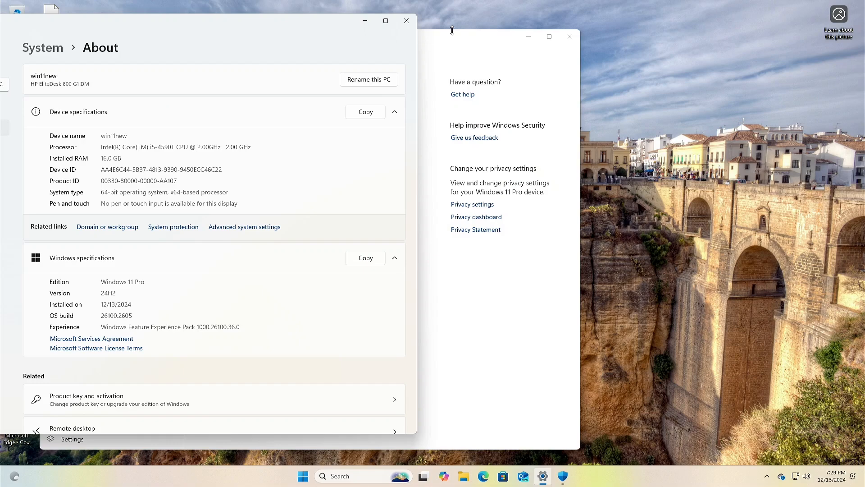
pyautogui.moveTo(250, 192)
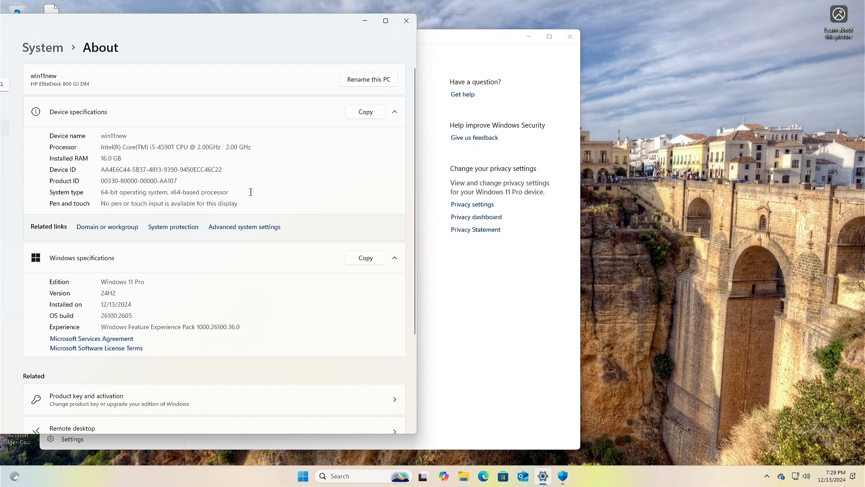
pyautogui.moveTo(106, 296)
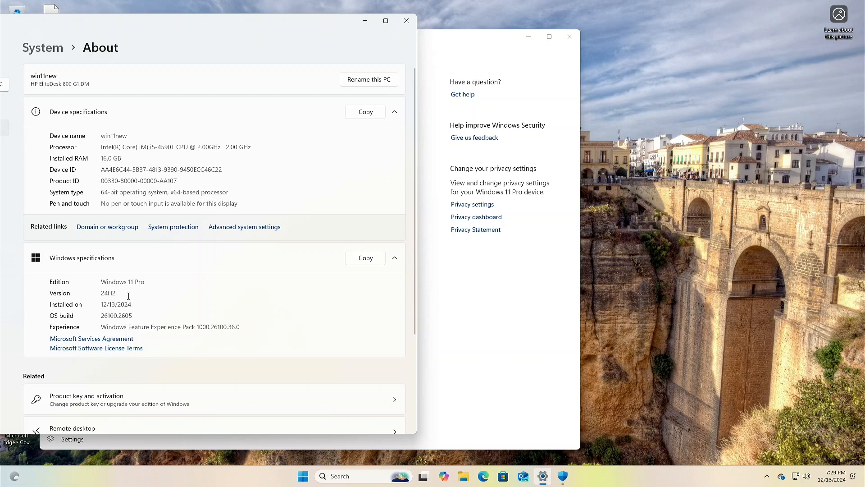
pyautogui.moveTo(339, 151)
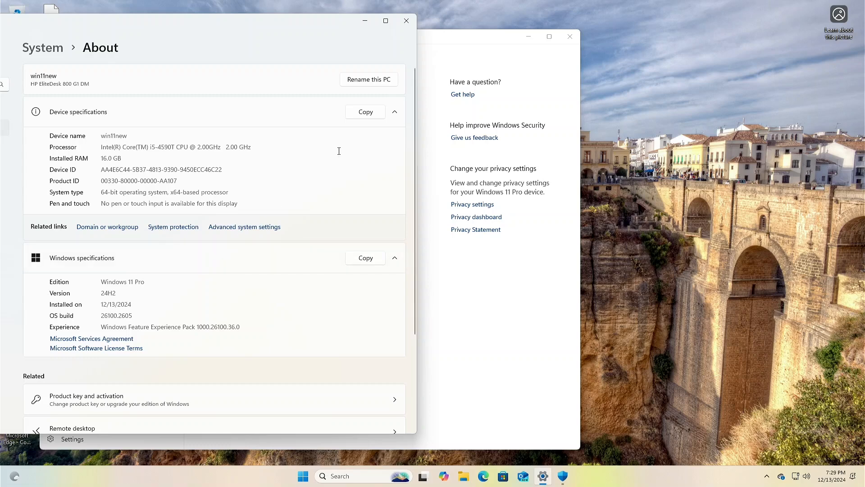
pyautogui.moveTo(194, 70)
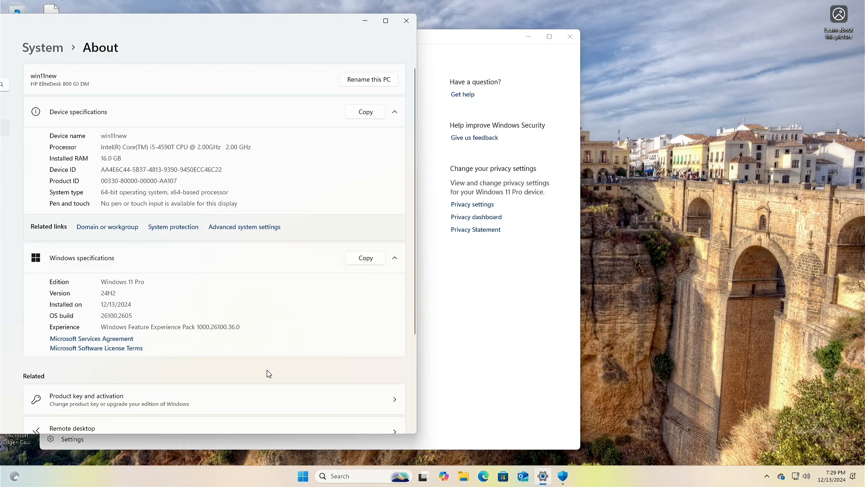
pyautogui.moveTo(318, 401)
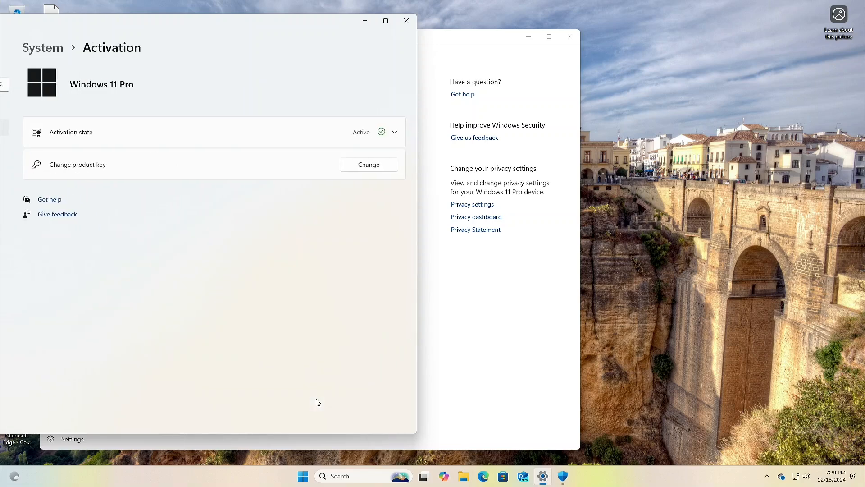
pyautogui.moveTo(337, 175)
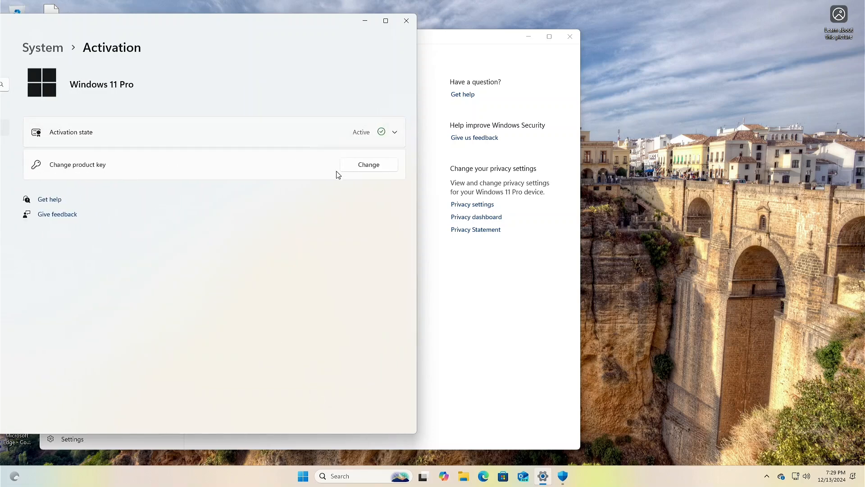
pyautogui.moveTo(326, 225)
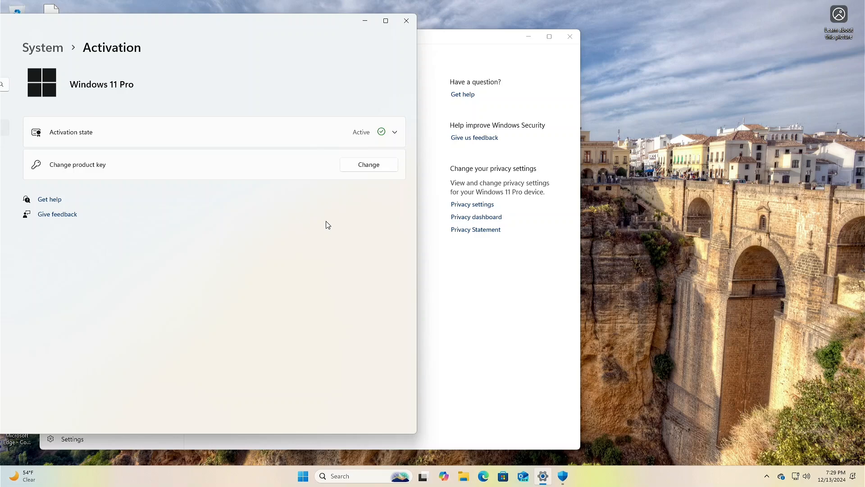
pyautogui.moveTo(518, 175)
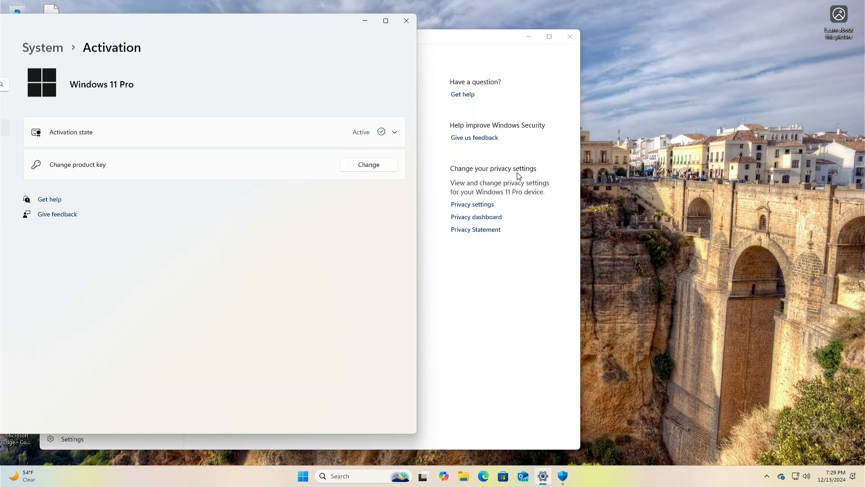
pyautogui.moveTo(324, 28)
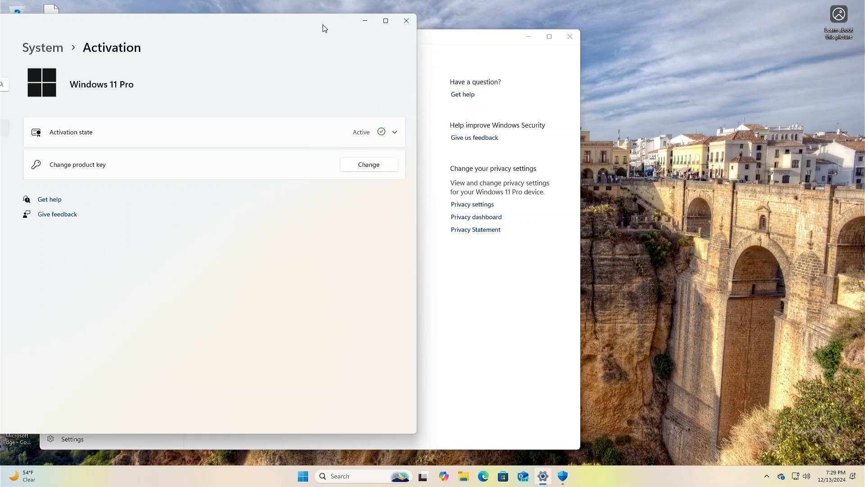
pyautogui.moveTo(268, 26)
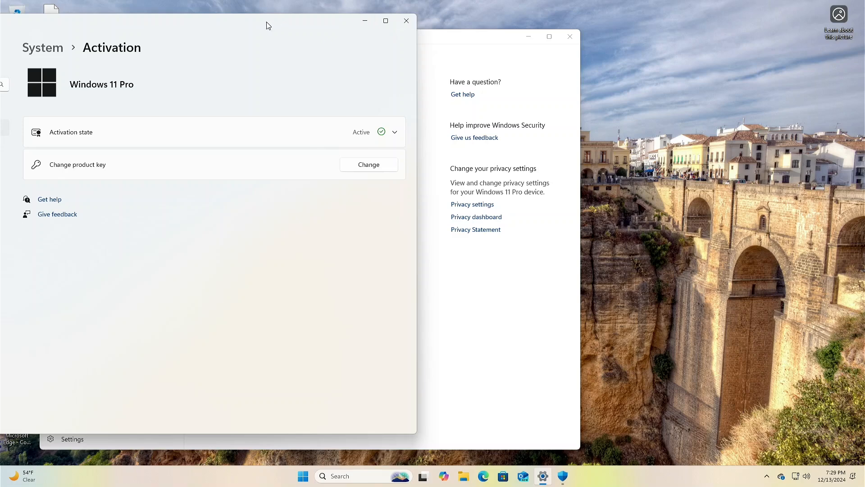
pyautogui.moveTo(569, 36)
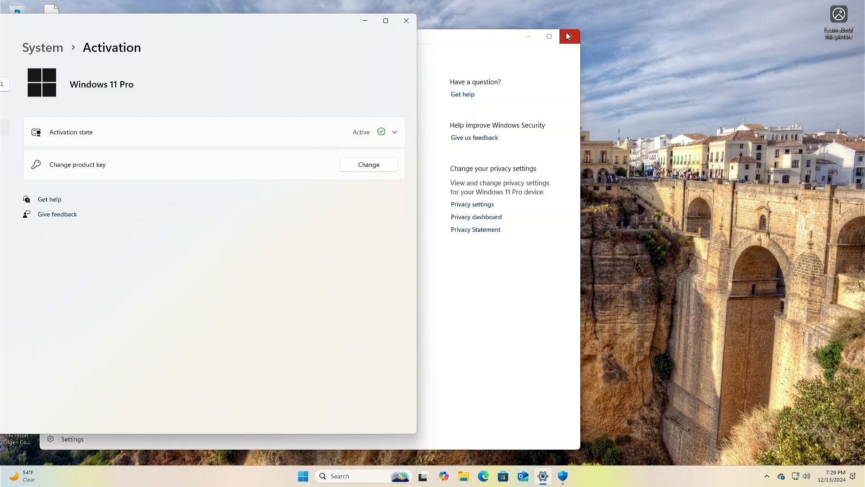
pyautogui.click(570, 36)
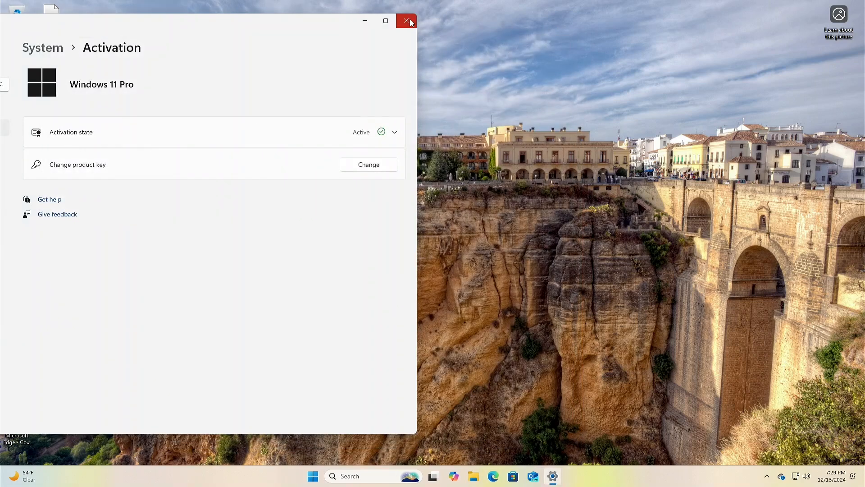
# Step: Check the Infineon TPM version 1.2 in Windows Security's processor details, then close it
pyautogui.click(406, 21)
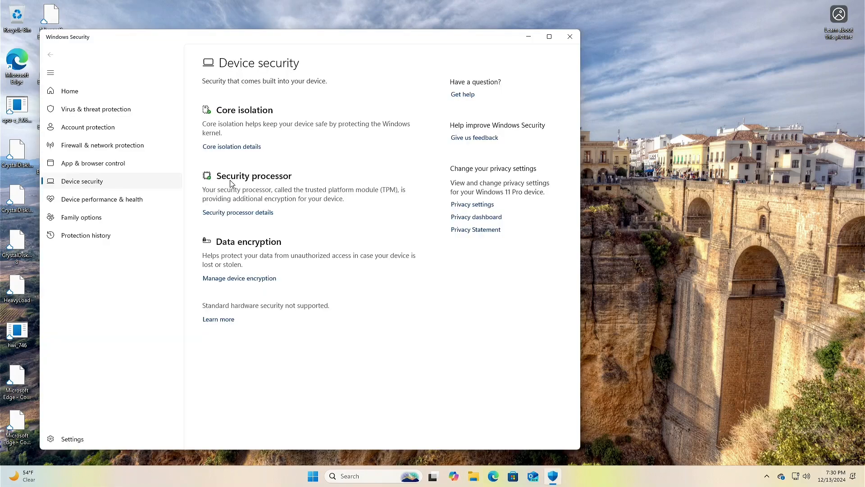
pyautogui.moveTo(232, 182)
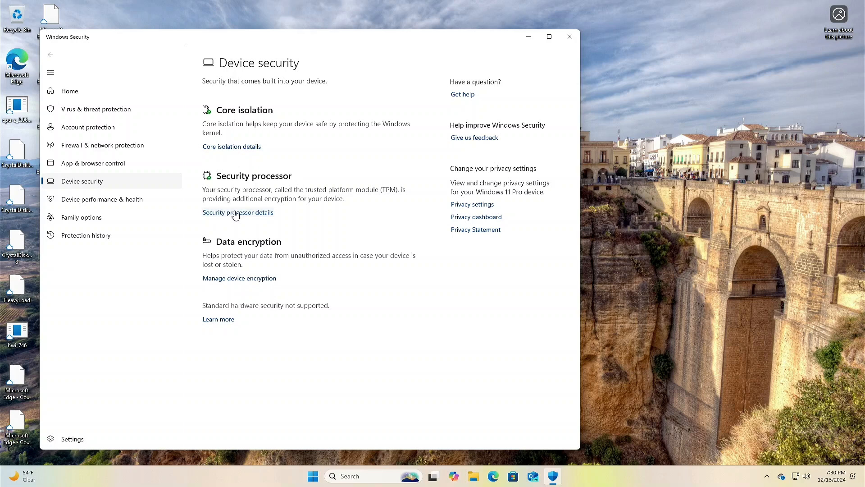
pyautogui.click(238, 212)
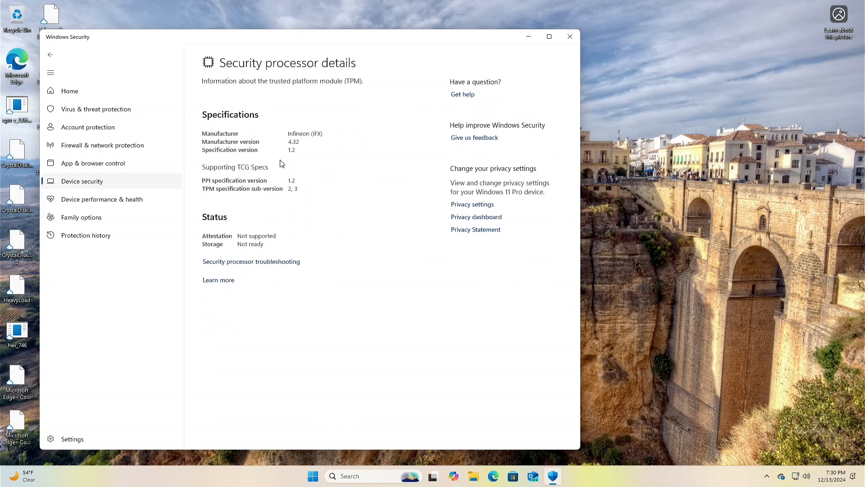
pyautogui.click(570, 36)
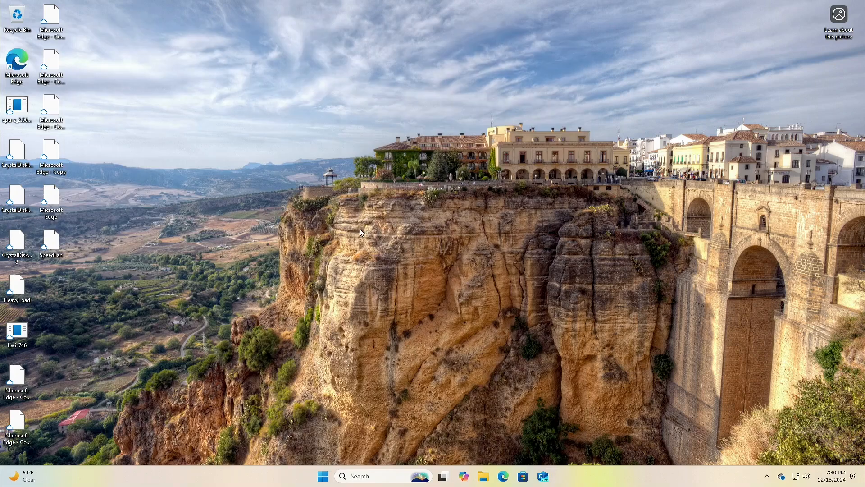
pyautogui.moveTo(360, 191)
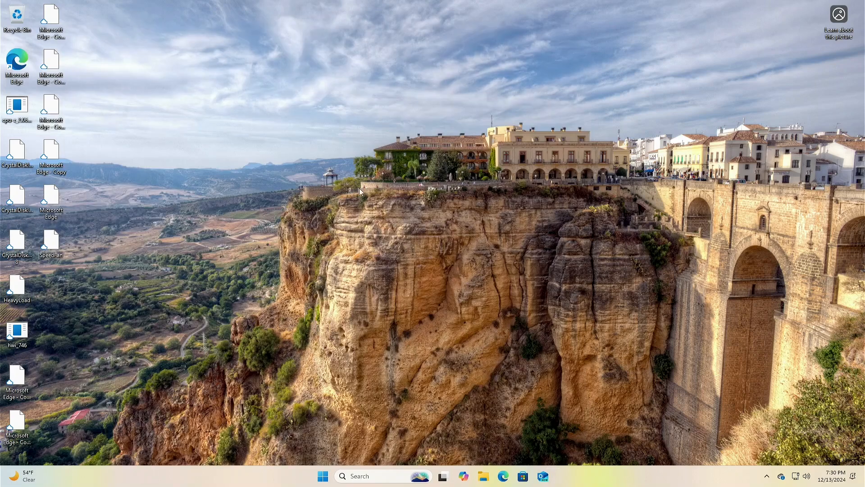
pyautogui.moveTo(248, 52)
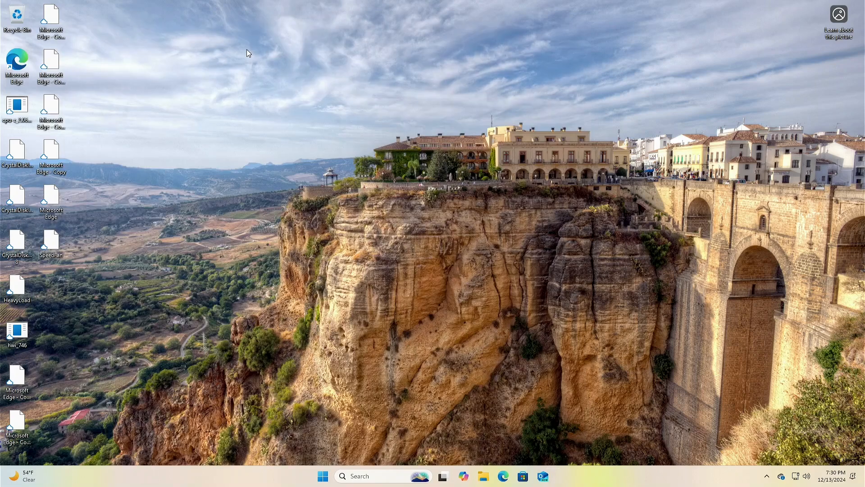
pyautogui.moveTo(280, 304)
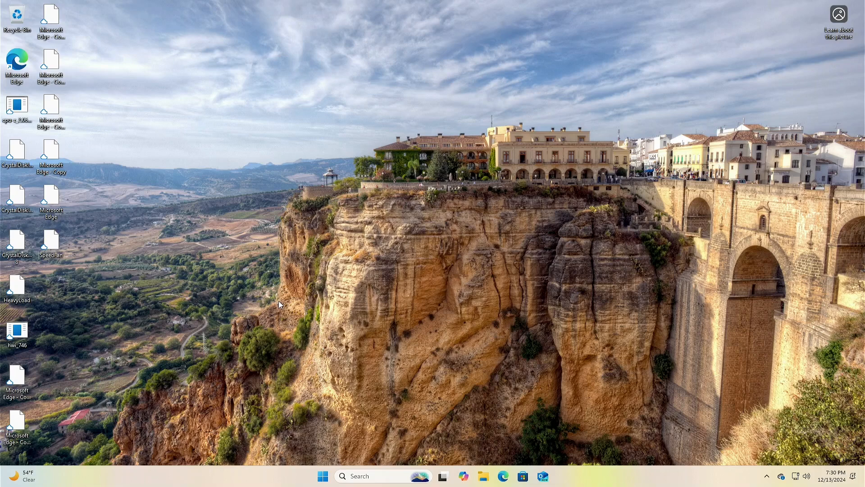
pyautogui.moveTo(234, 192)
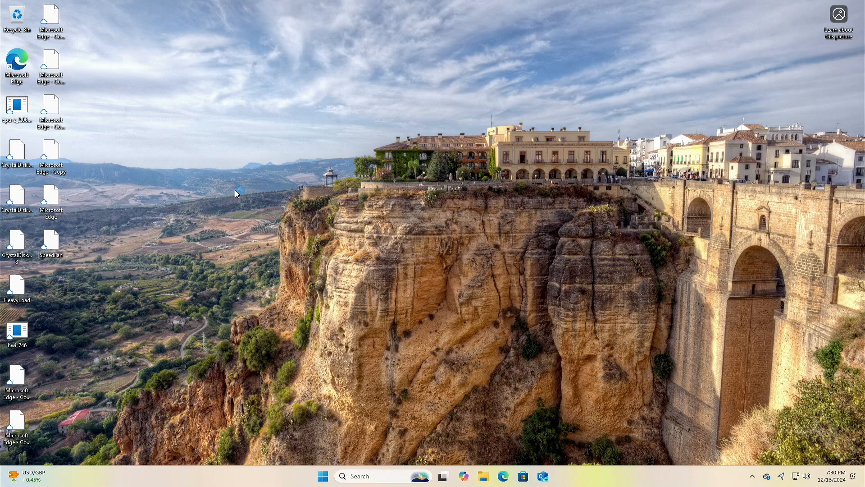
pyautogui.moveTo(238, 193)
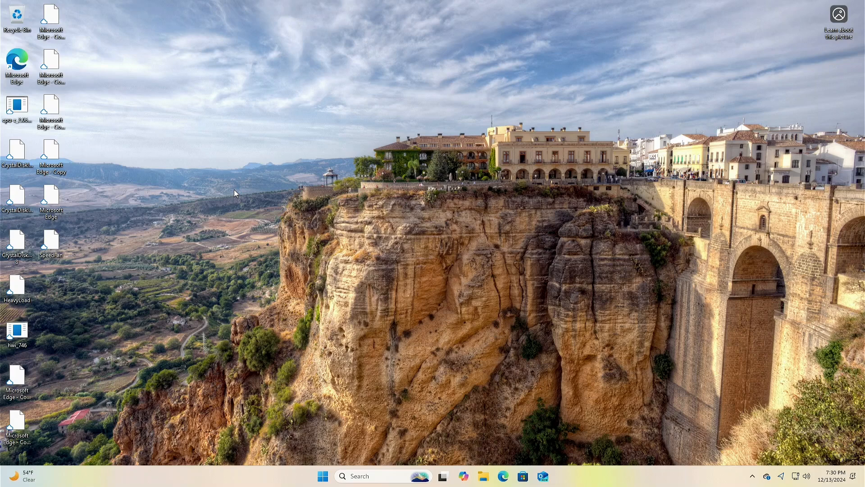
pyautogui.moveTo(273, 472)
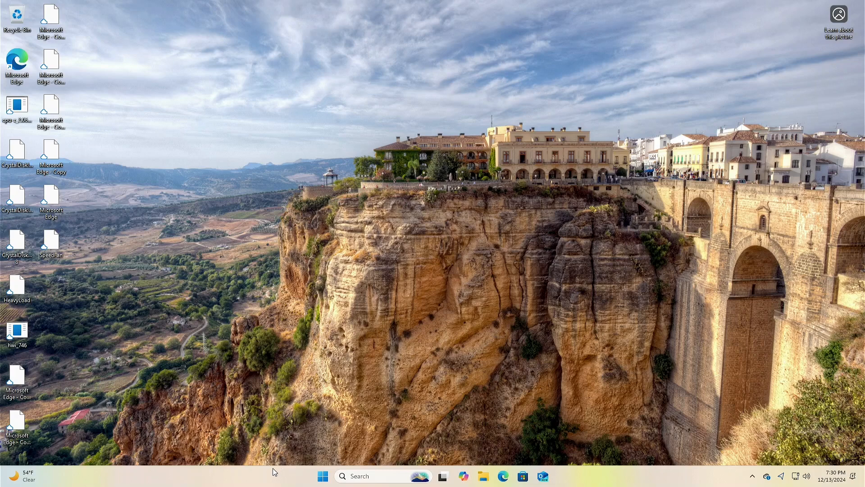
# Step: Open the taskbar's shortcut menu to reach Task Manager
pyautogui.rightClick(275, 472)
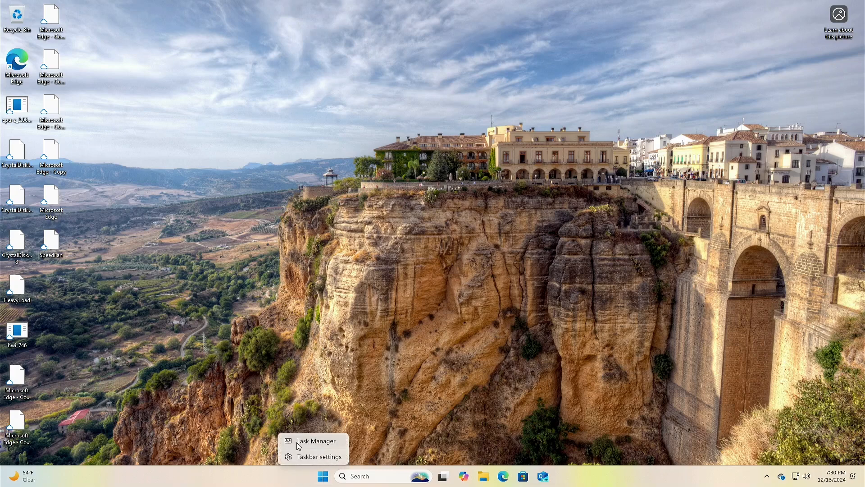
# Step: Launch Task Manager and switch to its Performance view
pyautogui.click(316, 440)
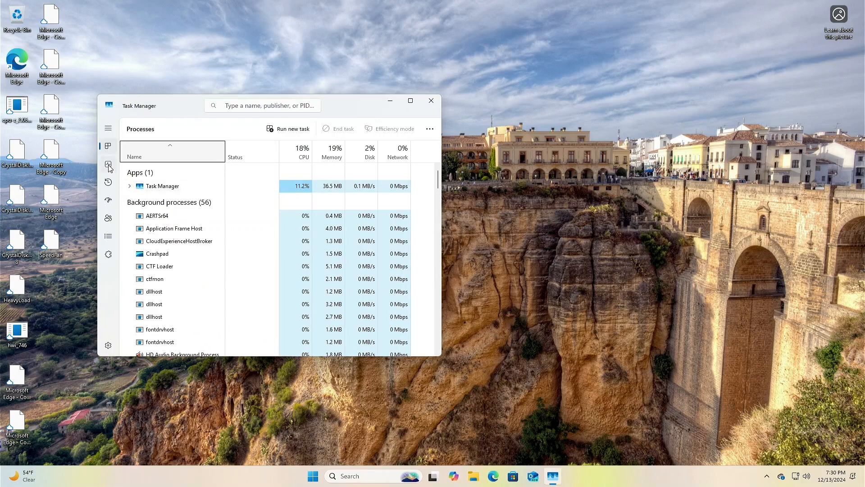
pyautogui.click(108, 164)
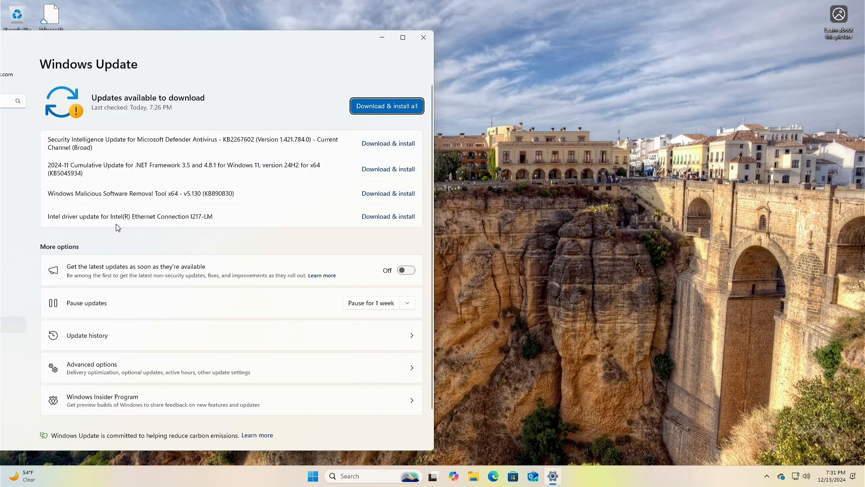
pyautogui.moveTo(260, 191)
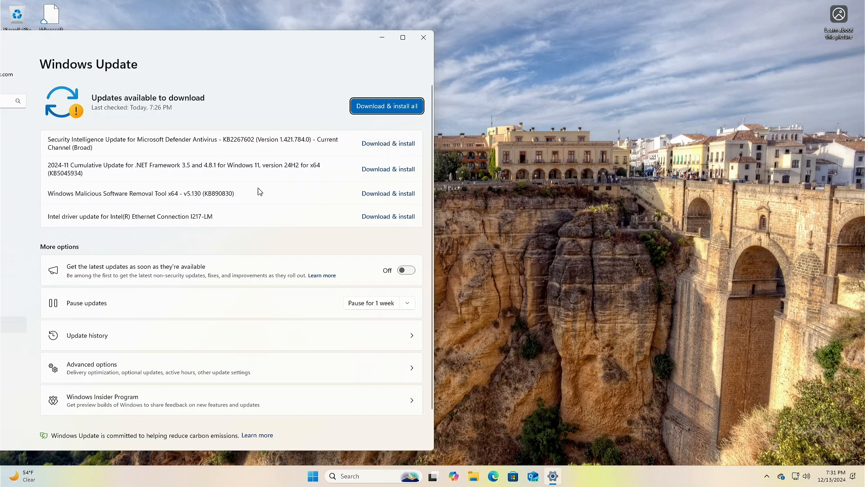
pyautogui.moveTo(131, 150)
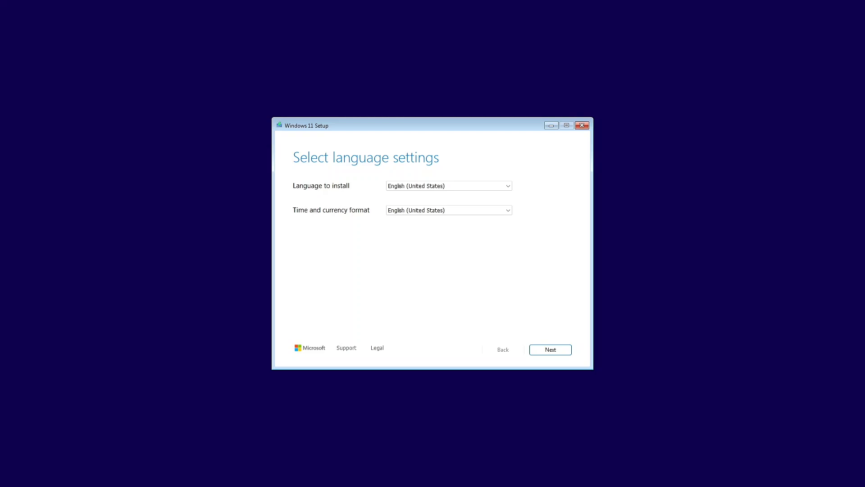
pyautogui.moveTo(524, 338)
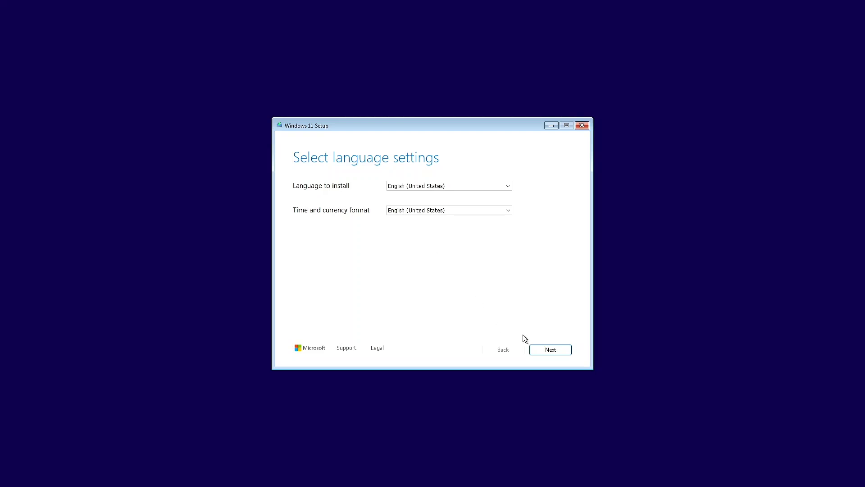
# Step: Keep English (United States), accept the license, choose Disk 0 unallocated space, and install Windows 11 Pro
pyautogui.click(550, 349)
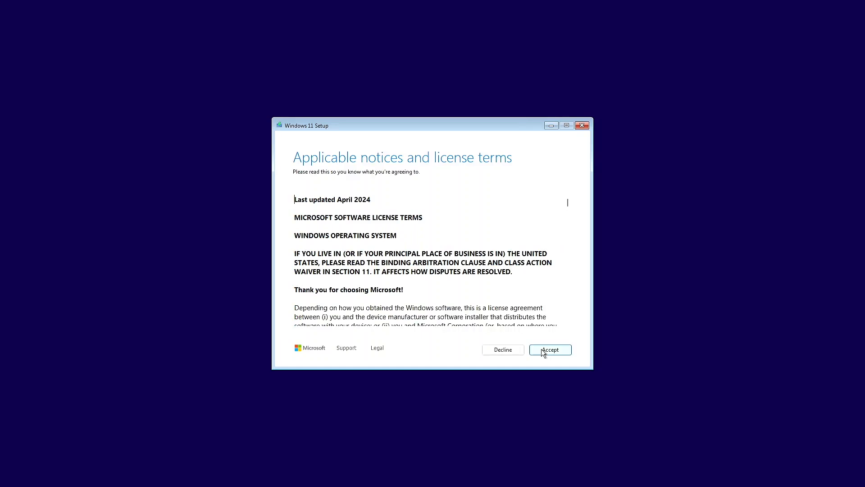
pyautogui.click(549, 349)
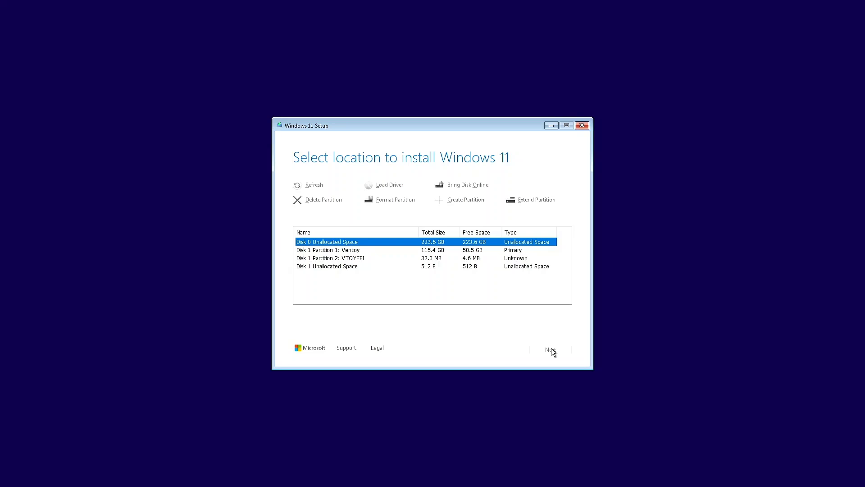
pyautogui.click(550, 349)
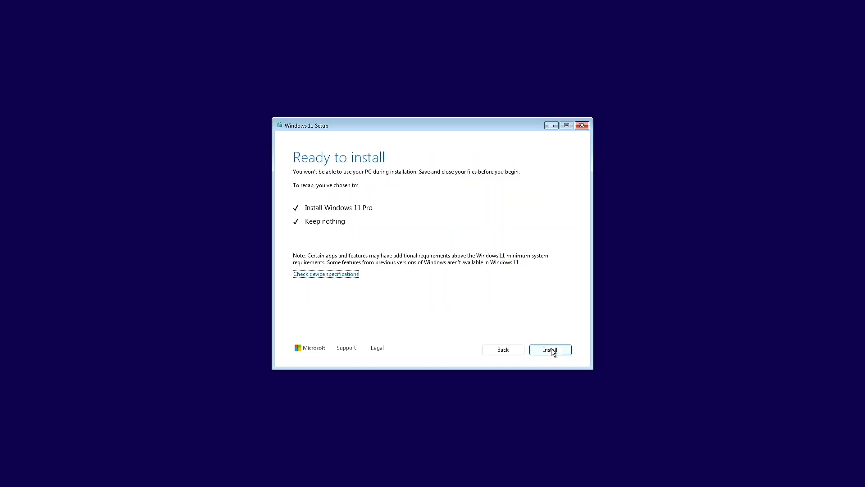
pyautogui.click(549, 349)
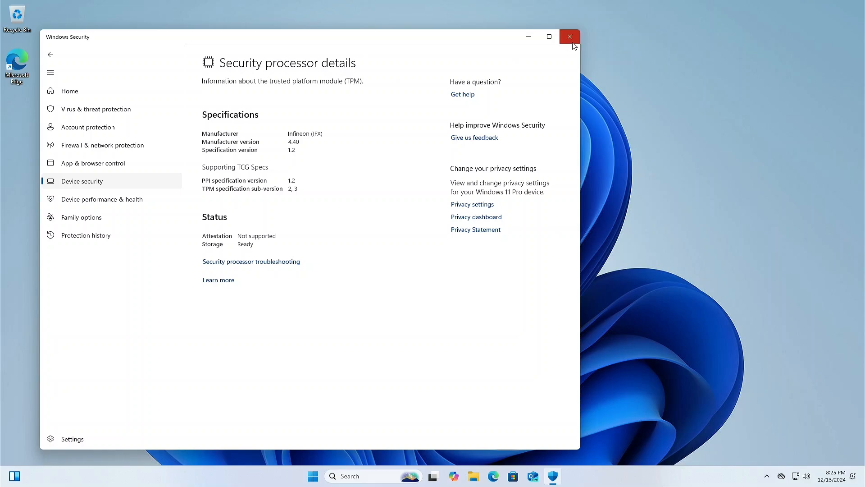
# Step: Close Windows Security after confirming the TPM 1.2 details, then go back to Settings
pyautogui.click(570, 37)
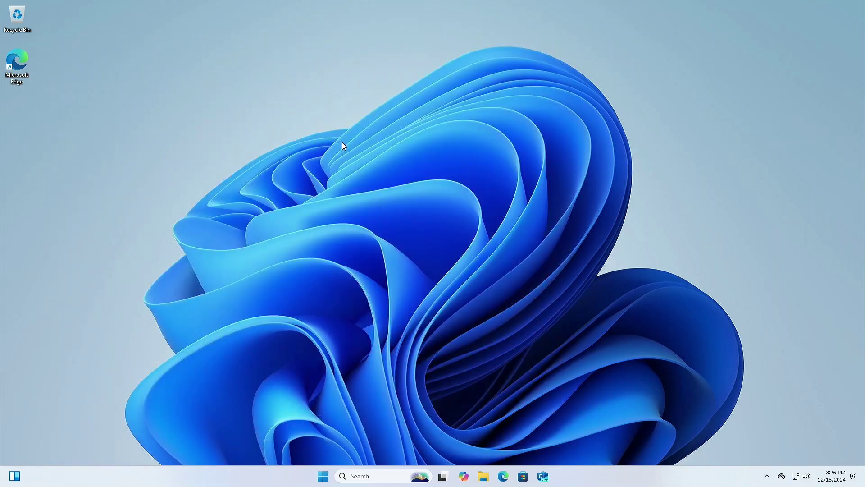
pyautogui.moveTo(349, 150)
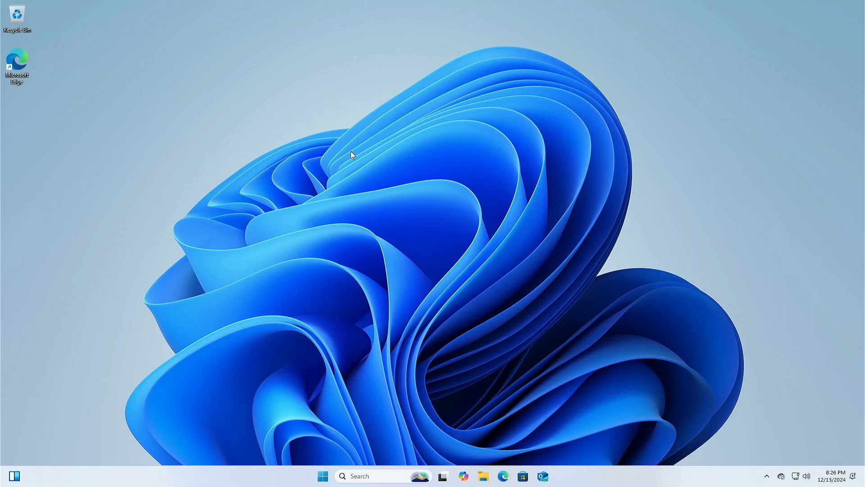
pyautogui.moveTo(340, 163)
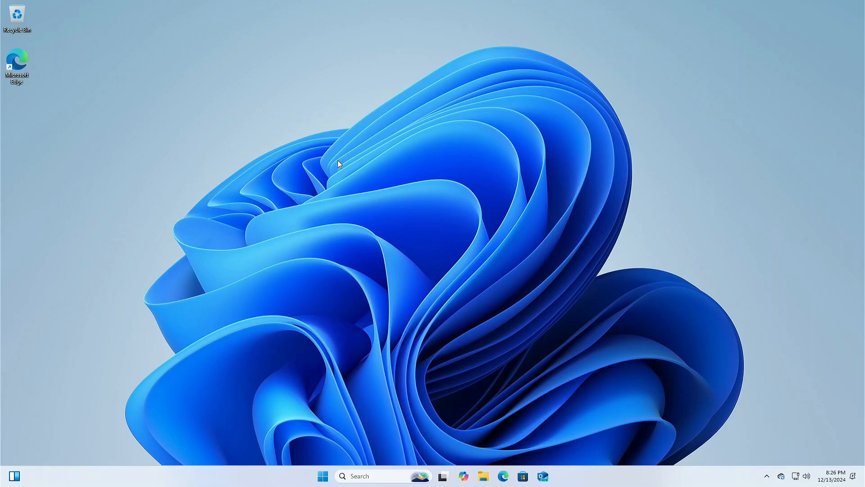
pyautogui.click(552, 476)
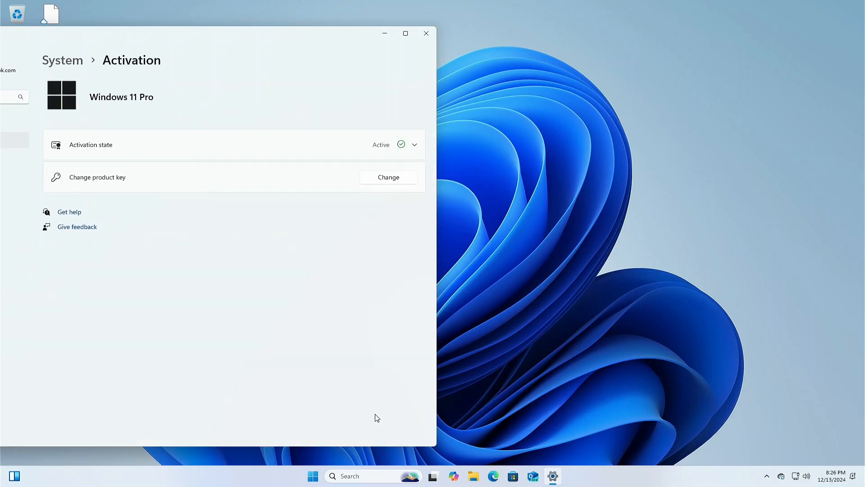
pyautogui.moveTo(159, 190)
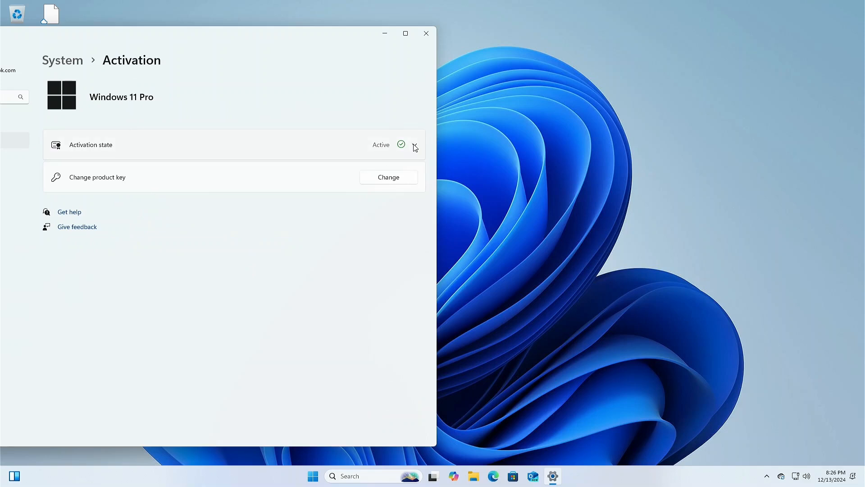
# Step: Expand Activation state to read the digital license message, then collapse it
pyautogui.click(414, 144)
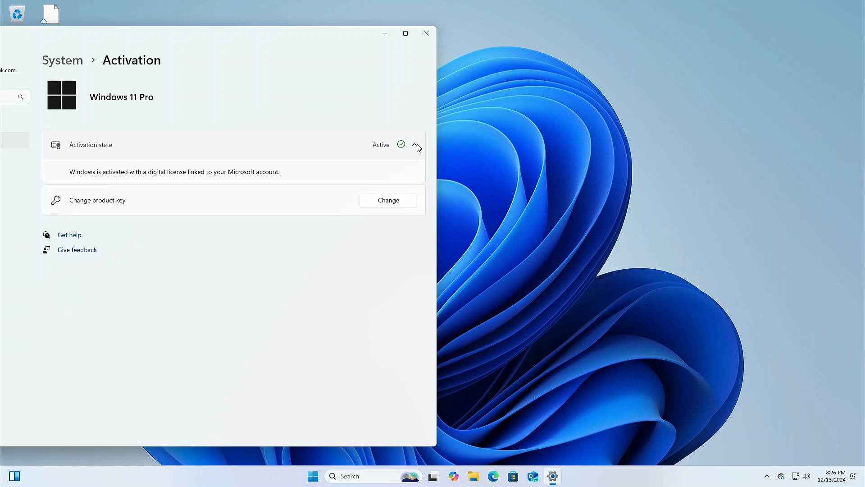
pyautogui.click(415, 145)
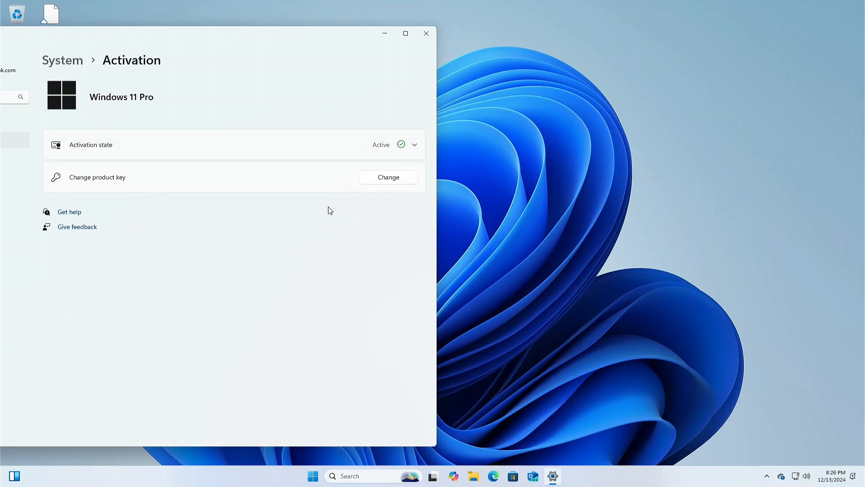
pyautogui.moveTo(189, 57)
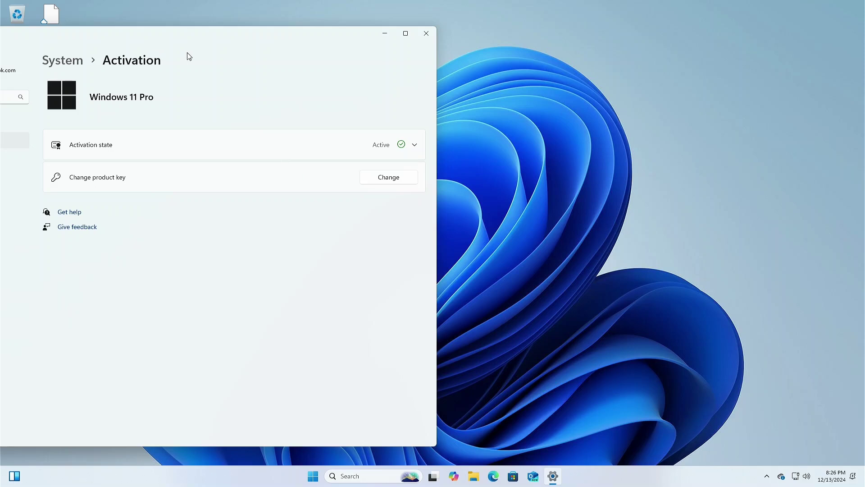
pyautogui.moveTo(222, 72)
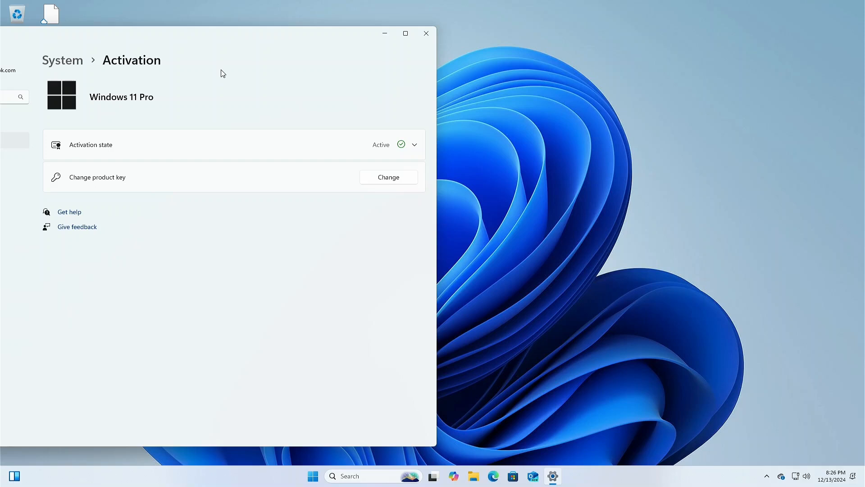
pyautogui.moveTo(228, 75)
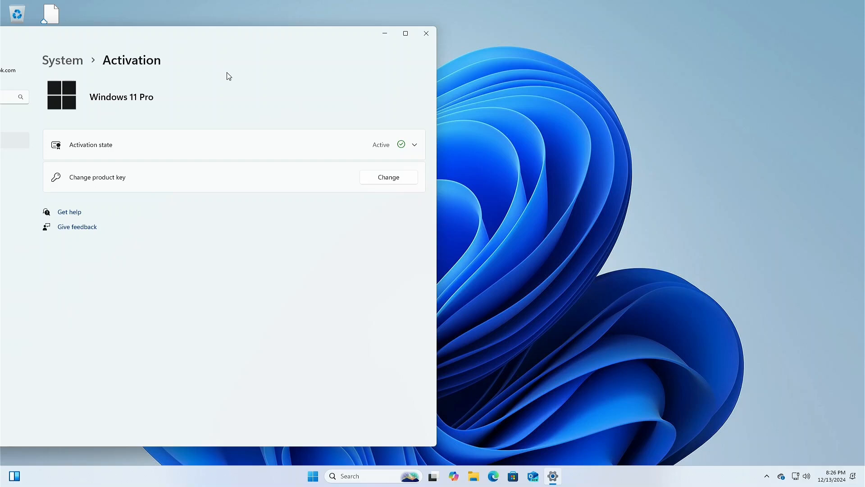